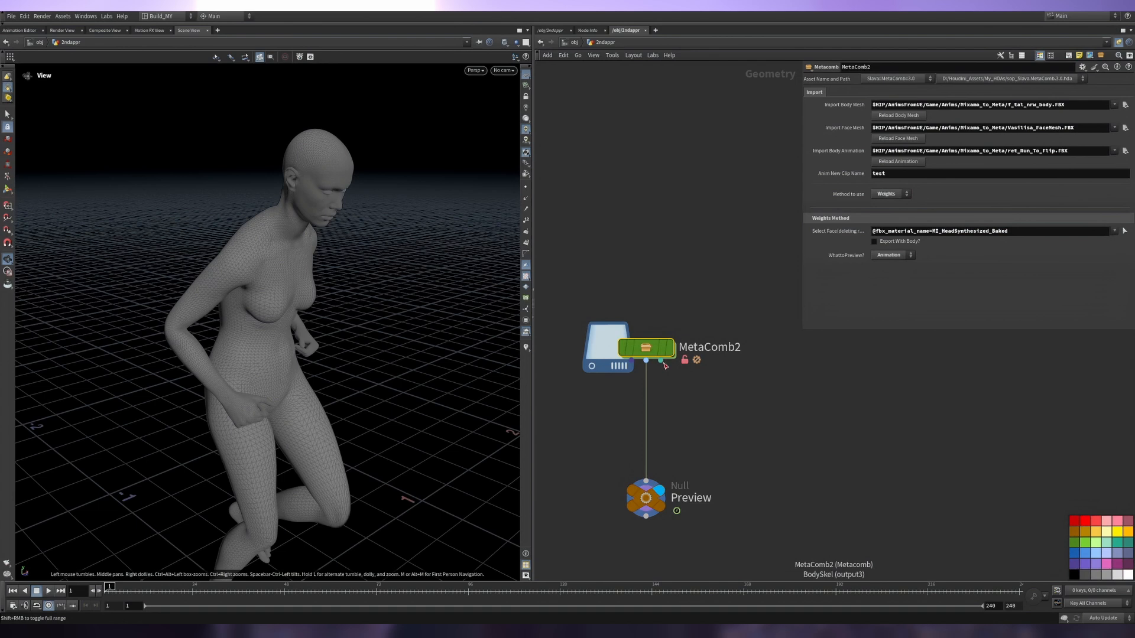
# In Sequencer, bake the Body track into the bd animation sequence.
pyautogui.doubleClick(643, 348)
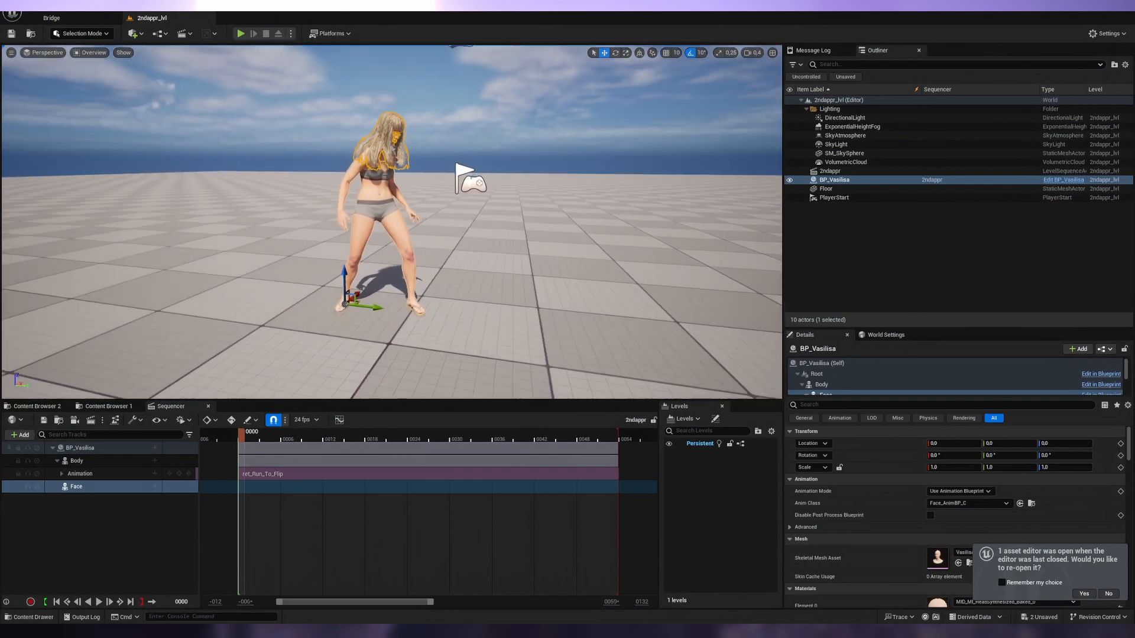
pyautogui.click(844, 152)
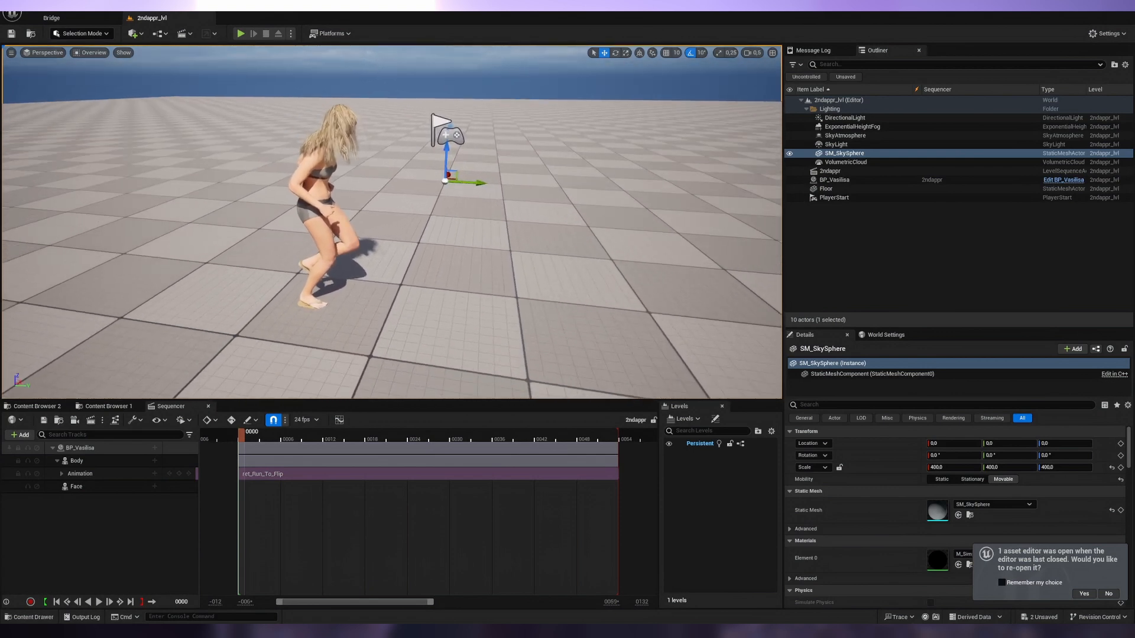
pyautogui.rightClick(76, 460)
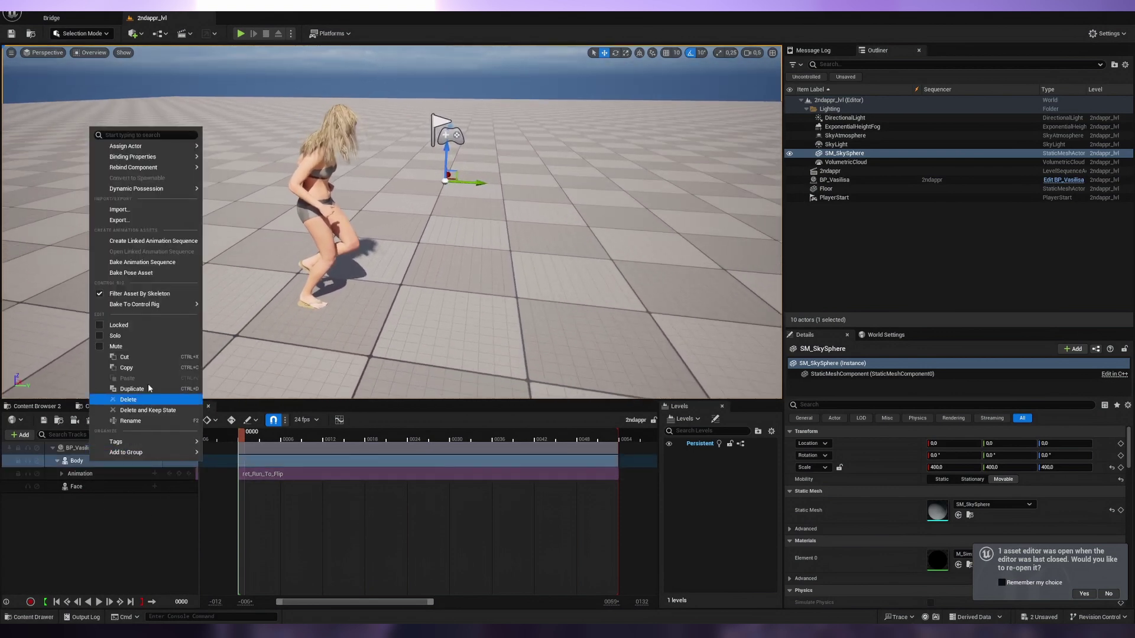
pyautogui.moveTo(142, 262)
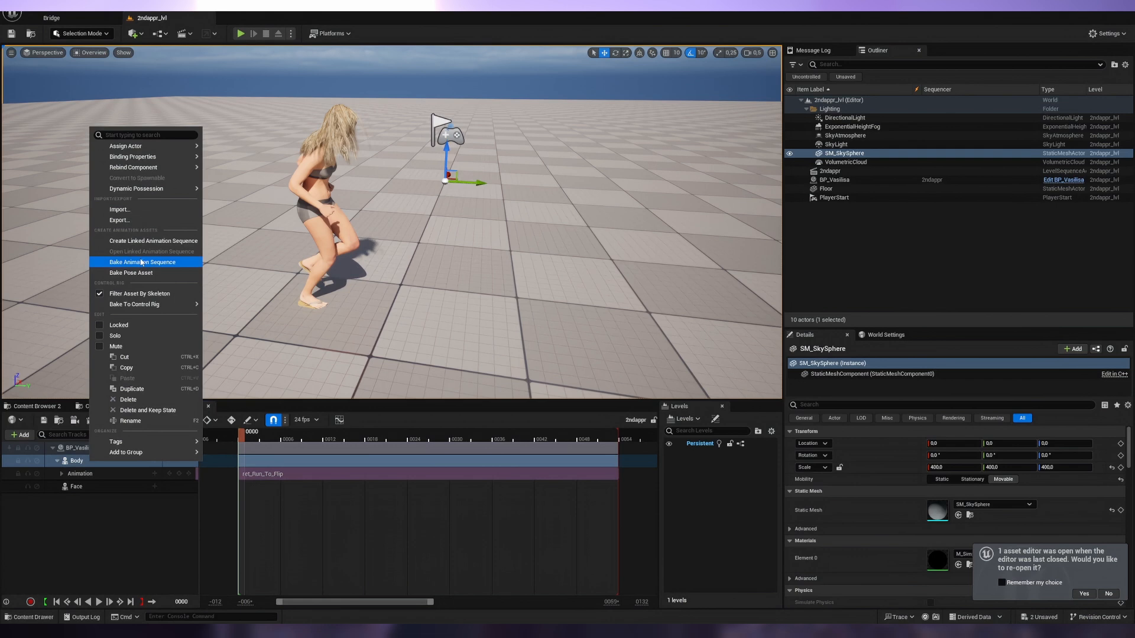
pyautogui.click(142, 263)
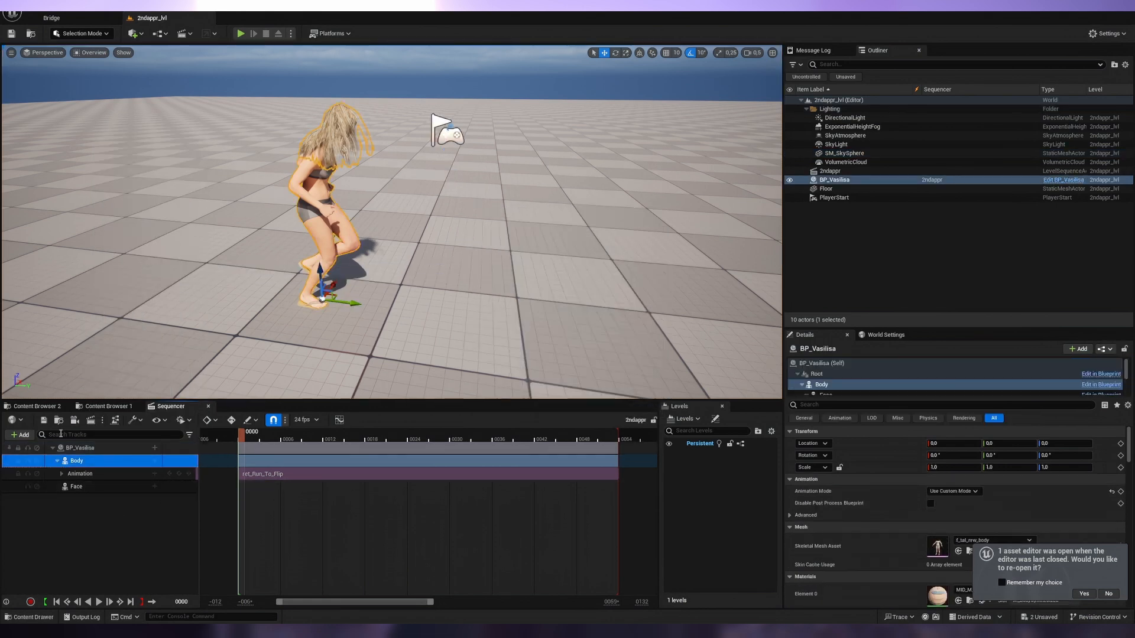
# Check the baked bd asset, then start baking the Face track as fc.
pyautogui.click(37, 406)
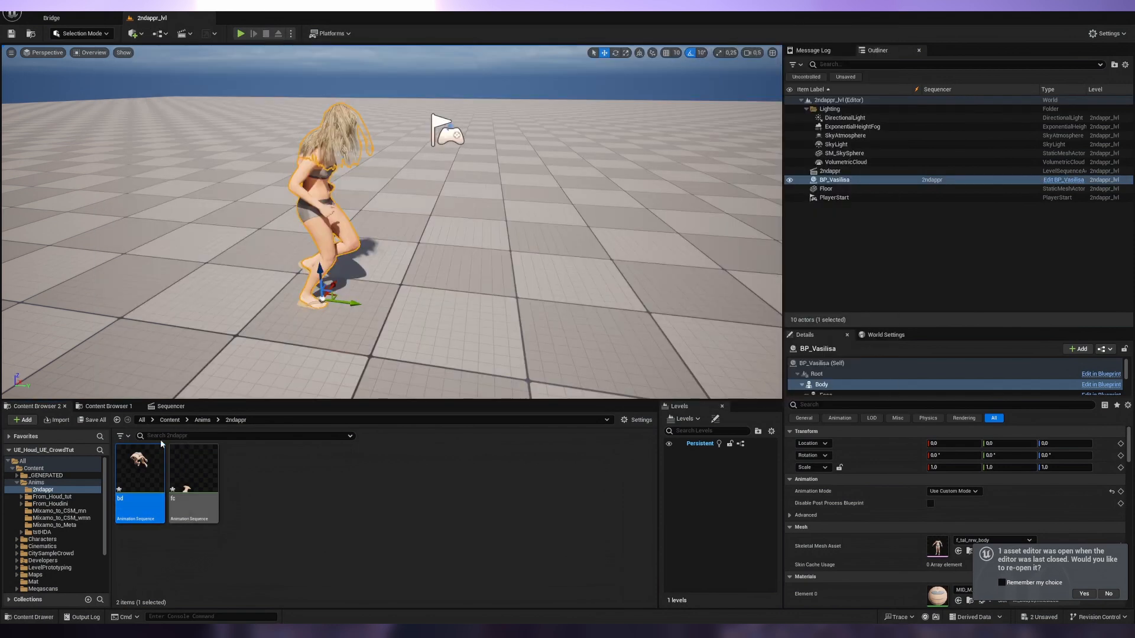
pyautogui.click(169, 405)
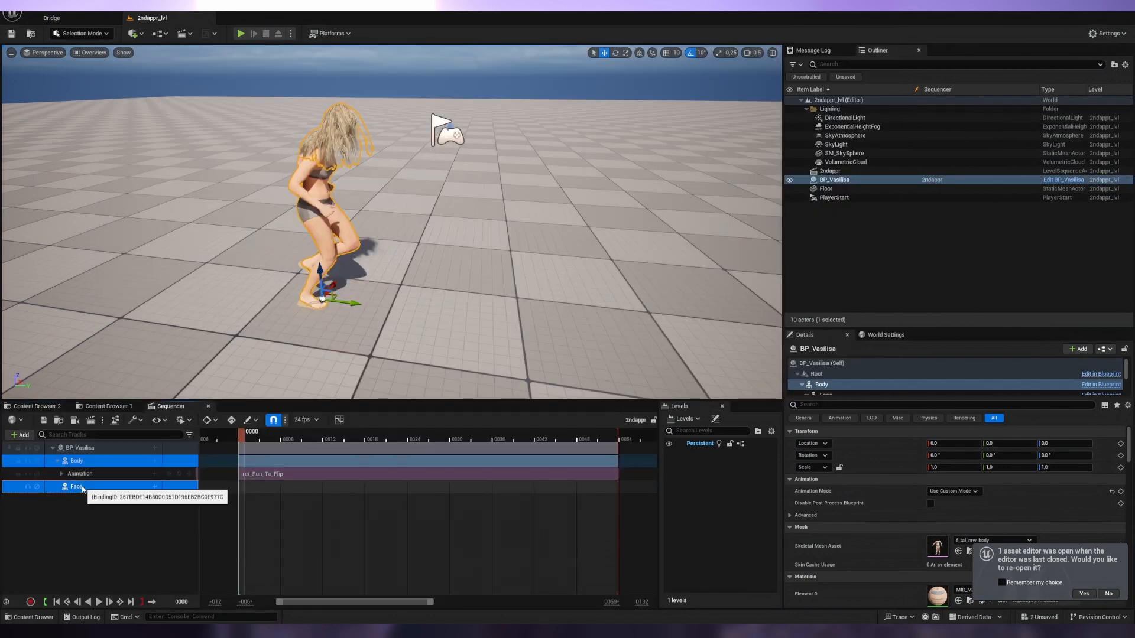
pyautogui.rightClick(75, 486)
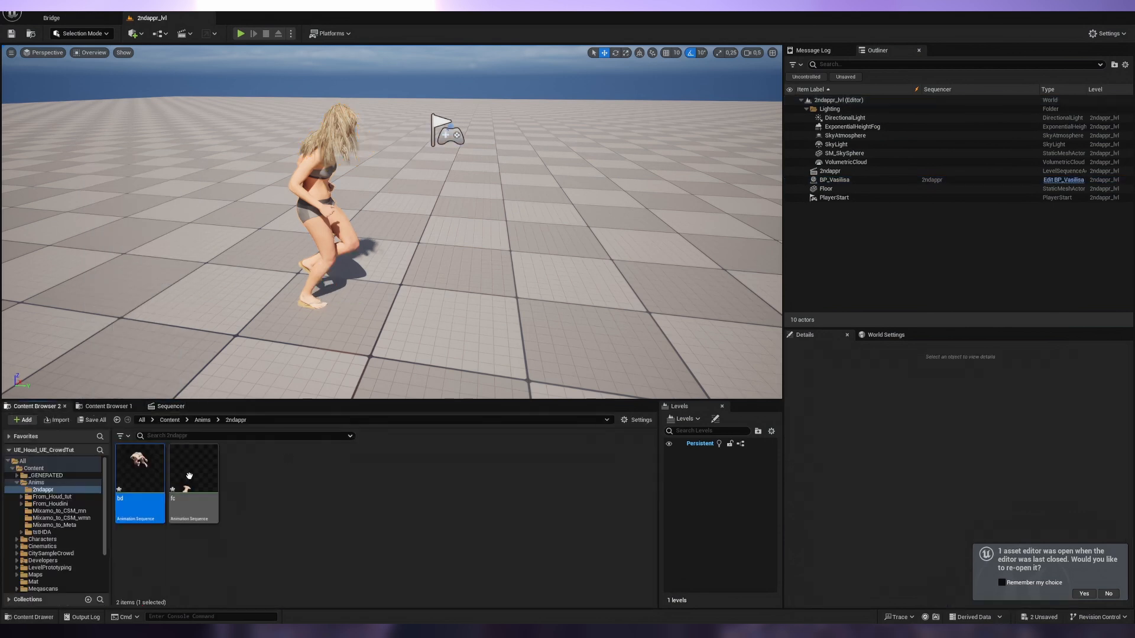
# Inspect the 2anims network where bd.FBX feeds the bone-deform, merge and fuse chain.
pyautogui.doubleClick(192, 467)
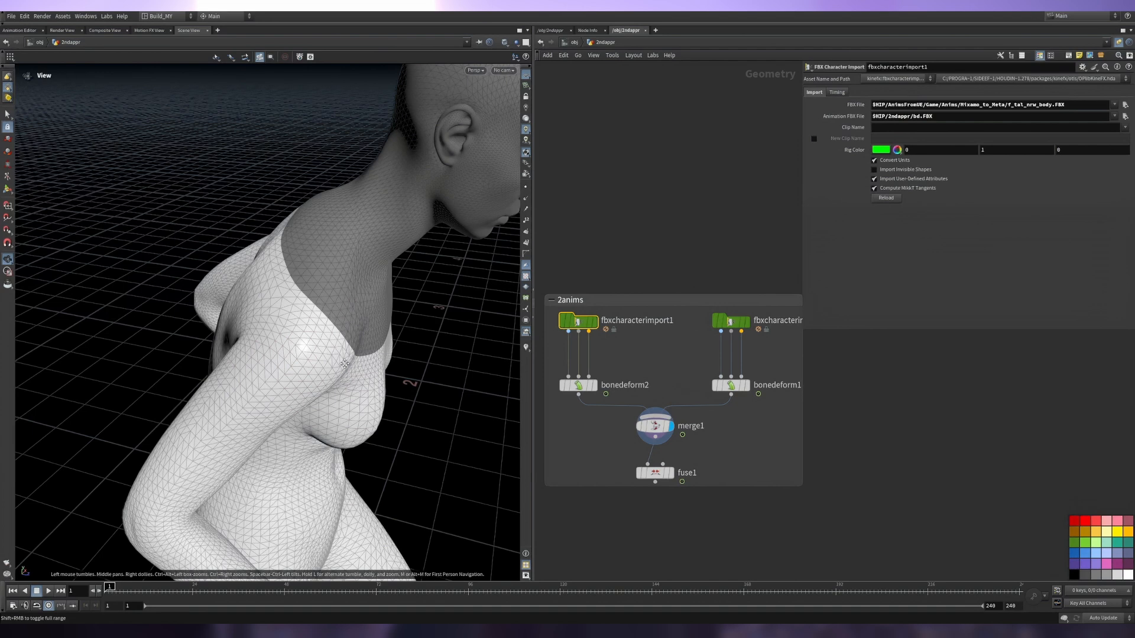
pyautogui.moveTo(289, 290); pyautogui.dragTo(268, 253)
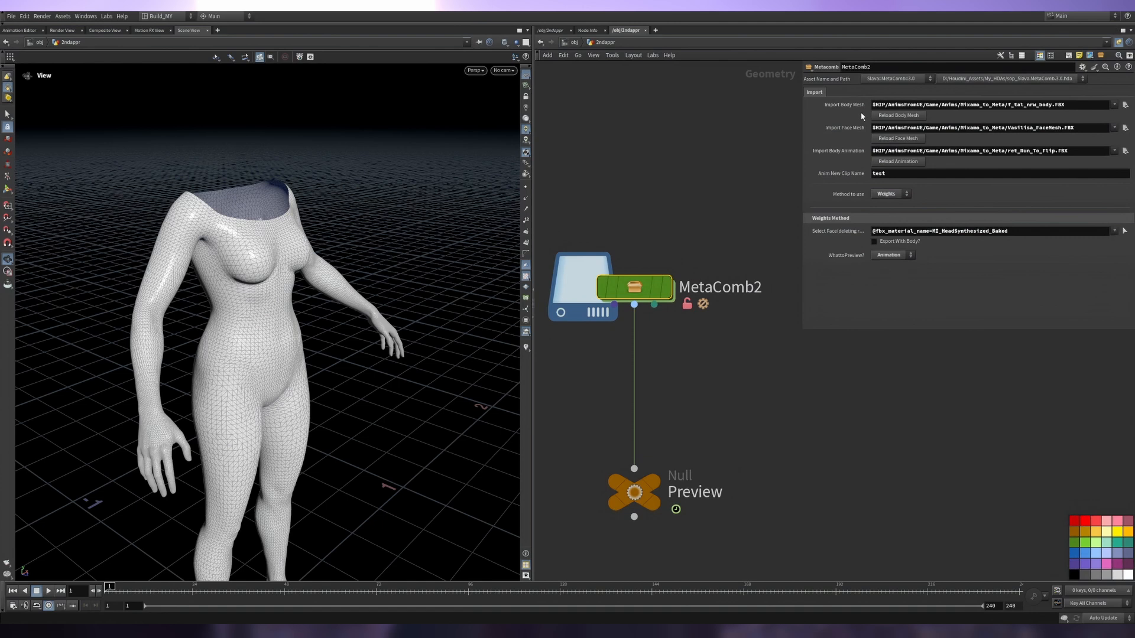
pyautogui.moveTo(951, 192)
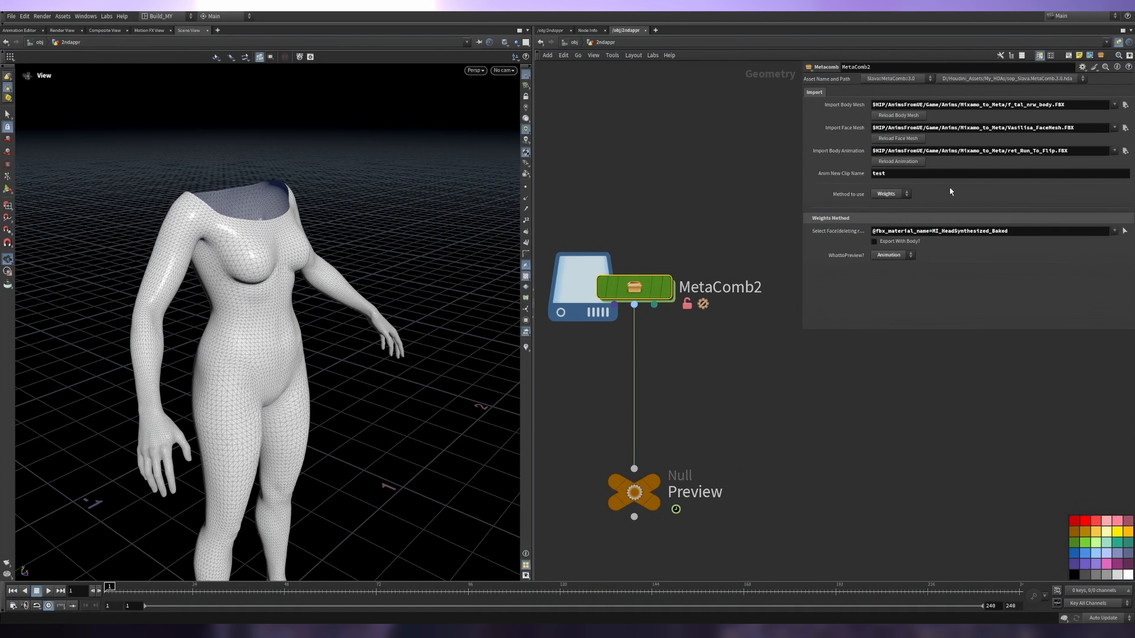
pyautogui.moveTo(889, 215)
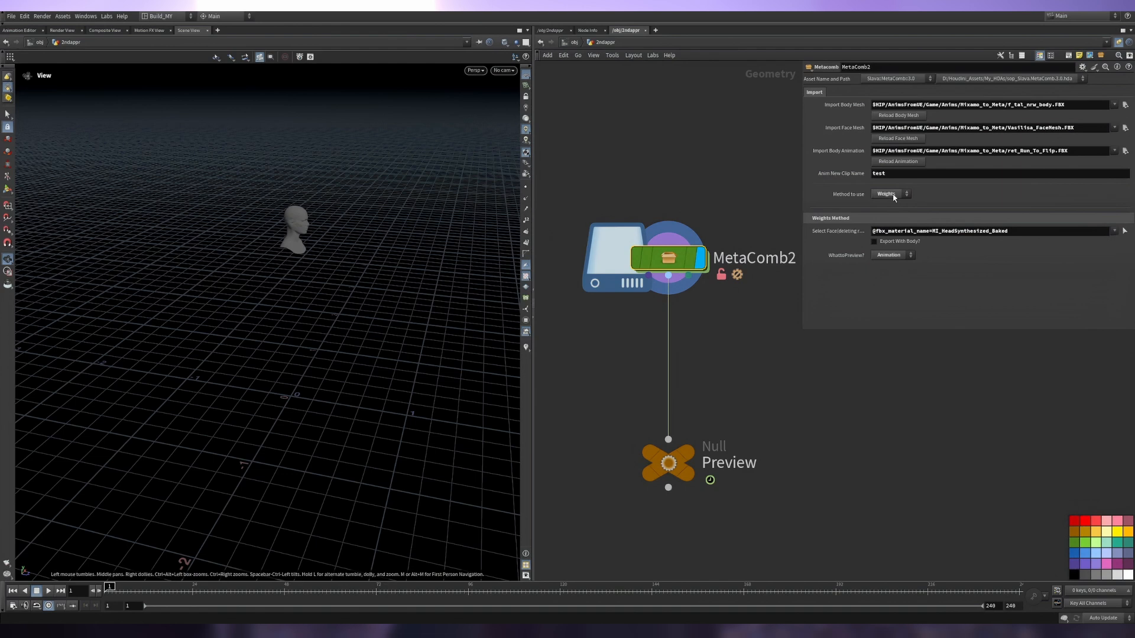
# Set MetaComb2 to the Retarget method with FileCache Path $HIP/2ndappr/.
pyautogui.click(891, 255)
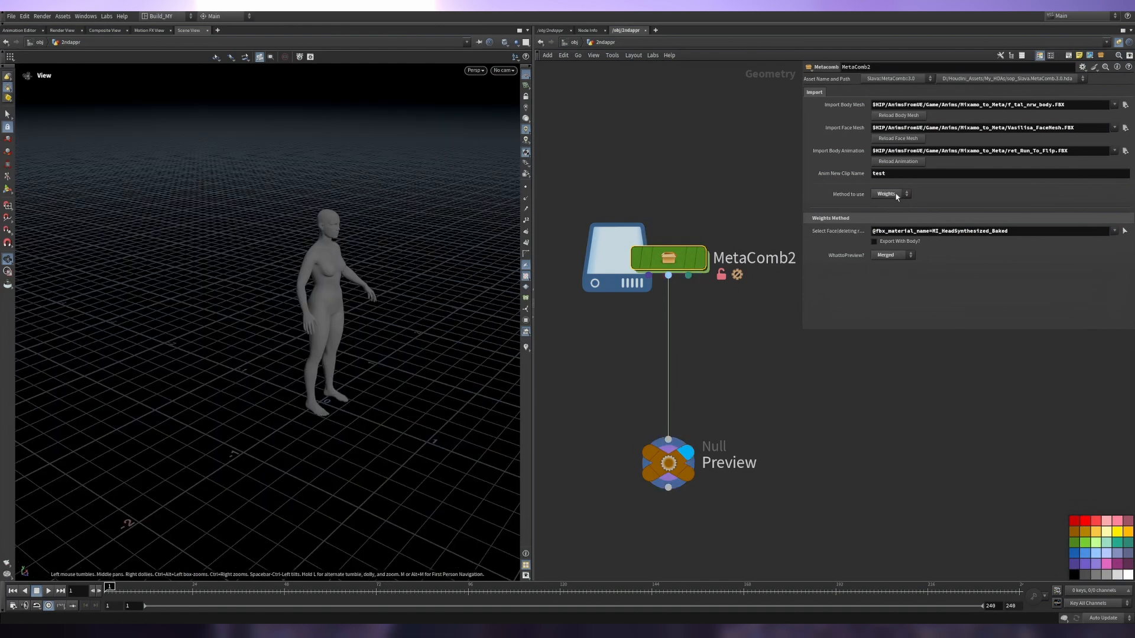
pyautogui.click(891, 194)
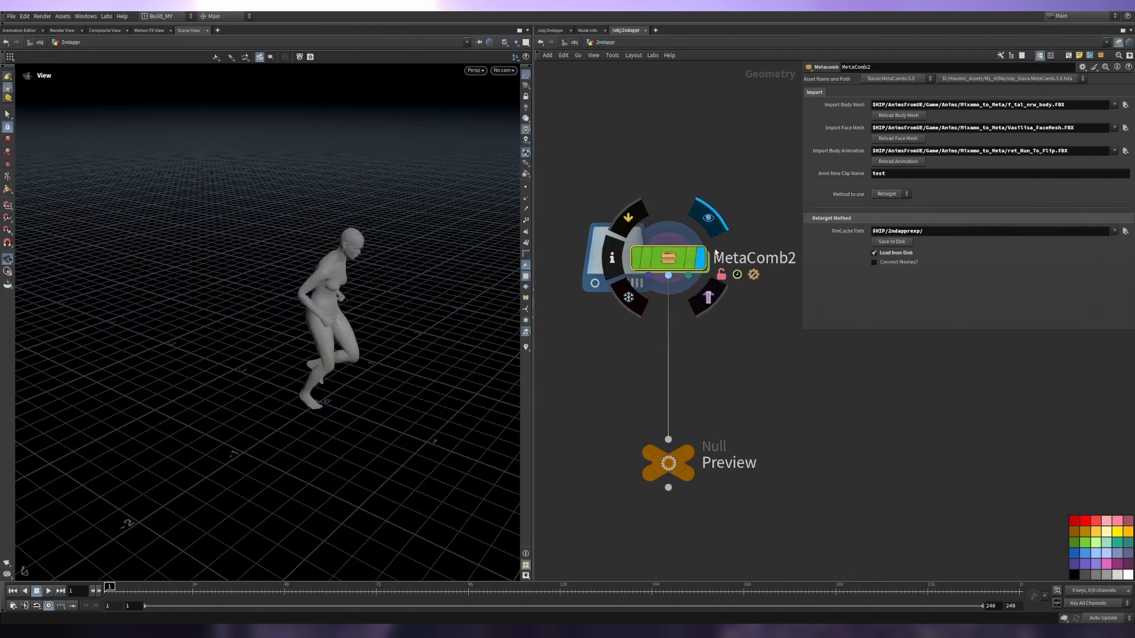
pyautogui.click(889, 193)
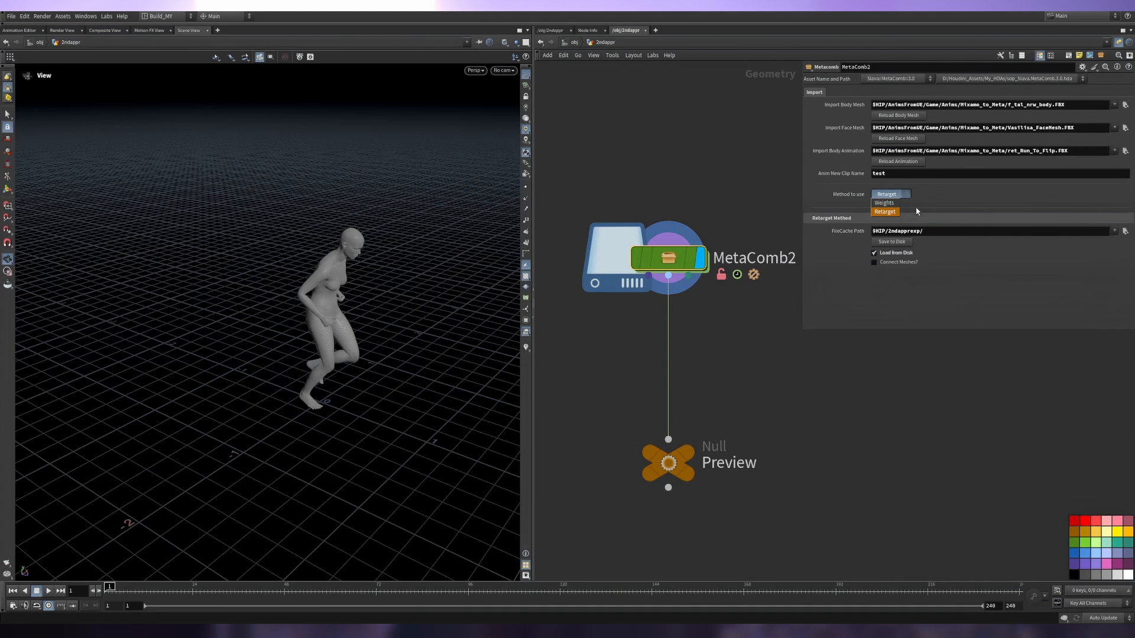
pyautogui.click(884, 211)
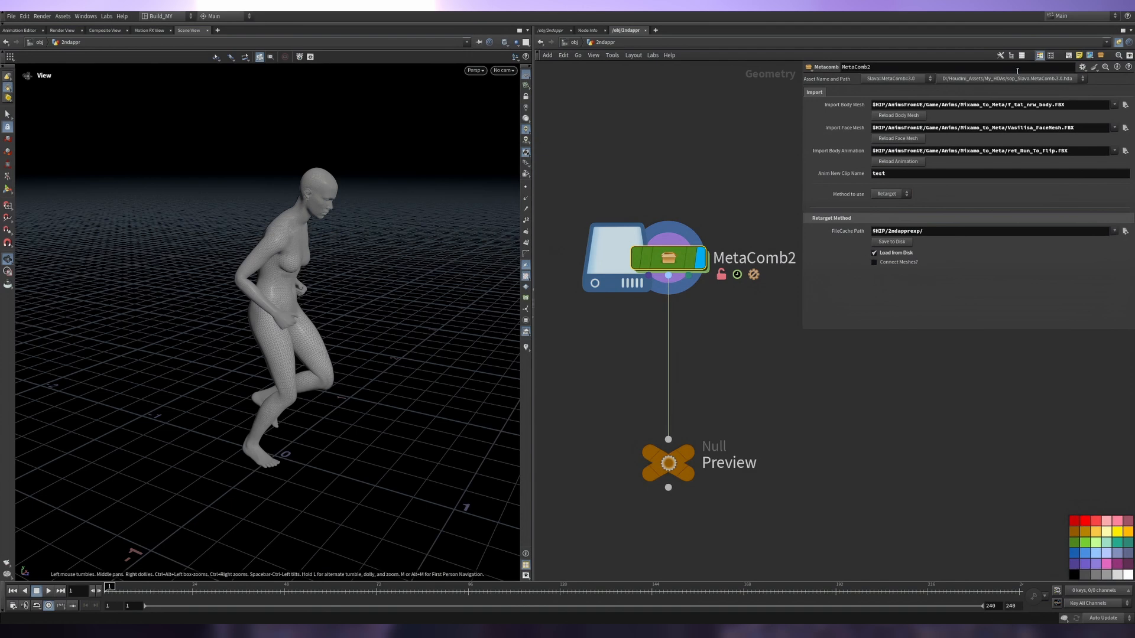
pyautogui.tripleClick(992, 150)
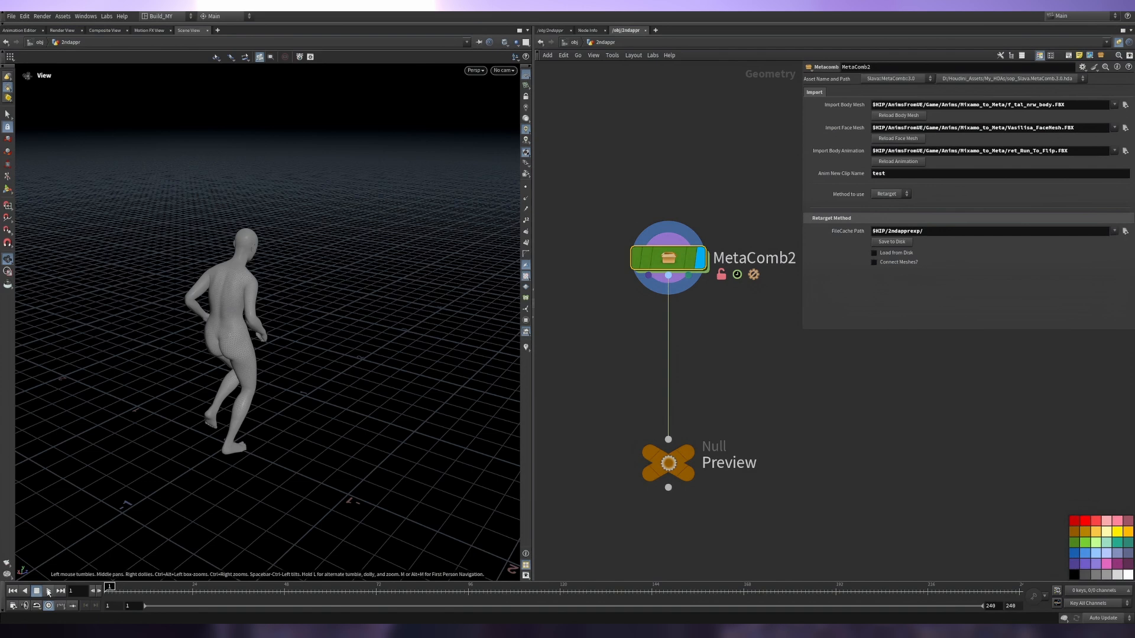
# Check cached_anim inside MetaComb2, save the retarget to disk and enable Load from Disk.
pyautogui.click(49, 591)
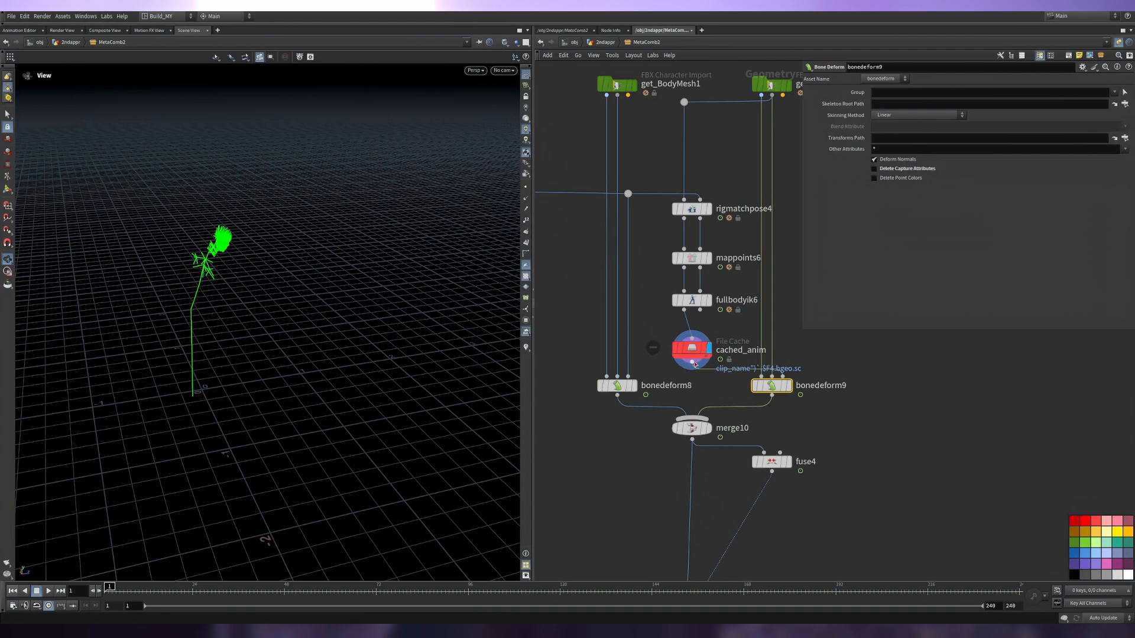
pyautogui.click(689, 350)
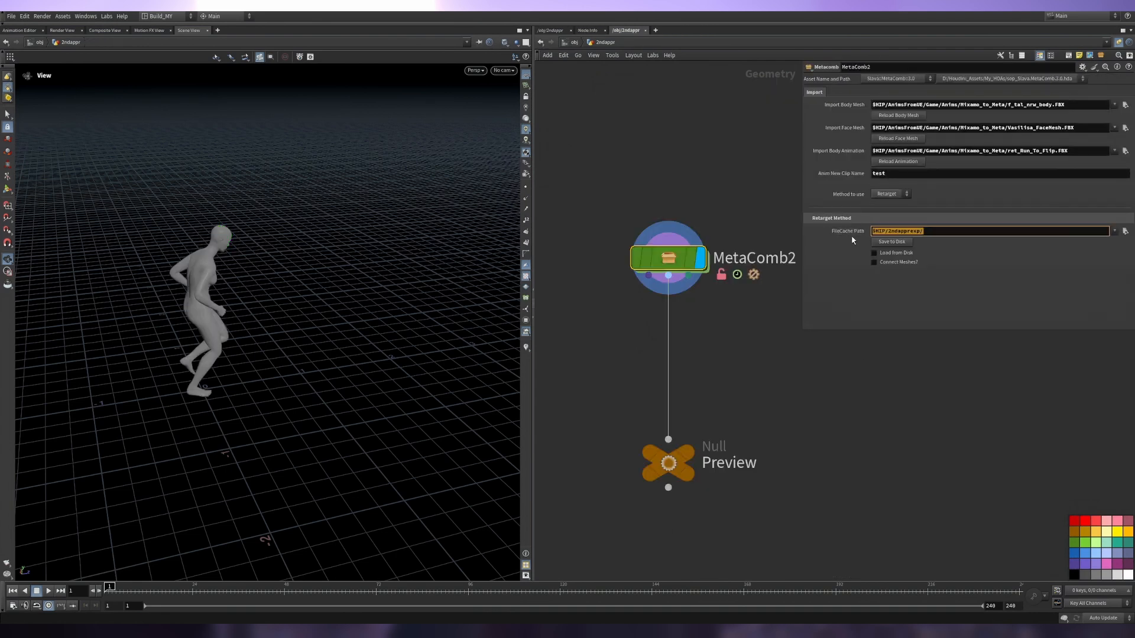
pyautogui.moveTo(965, 247)
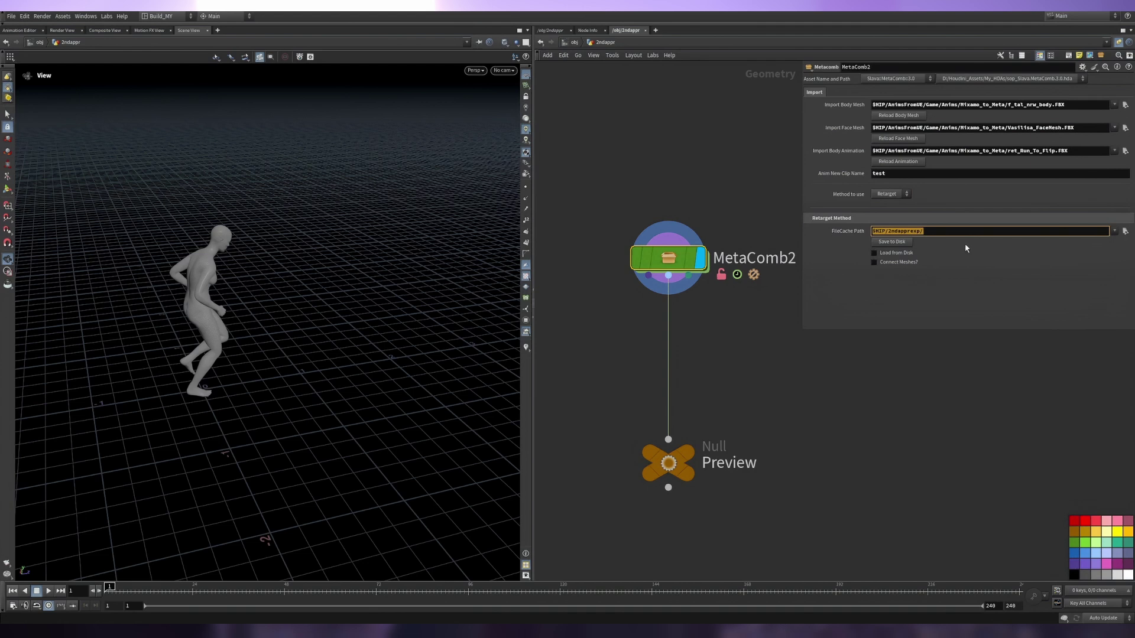
pyautogui.click(1125, 230)
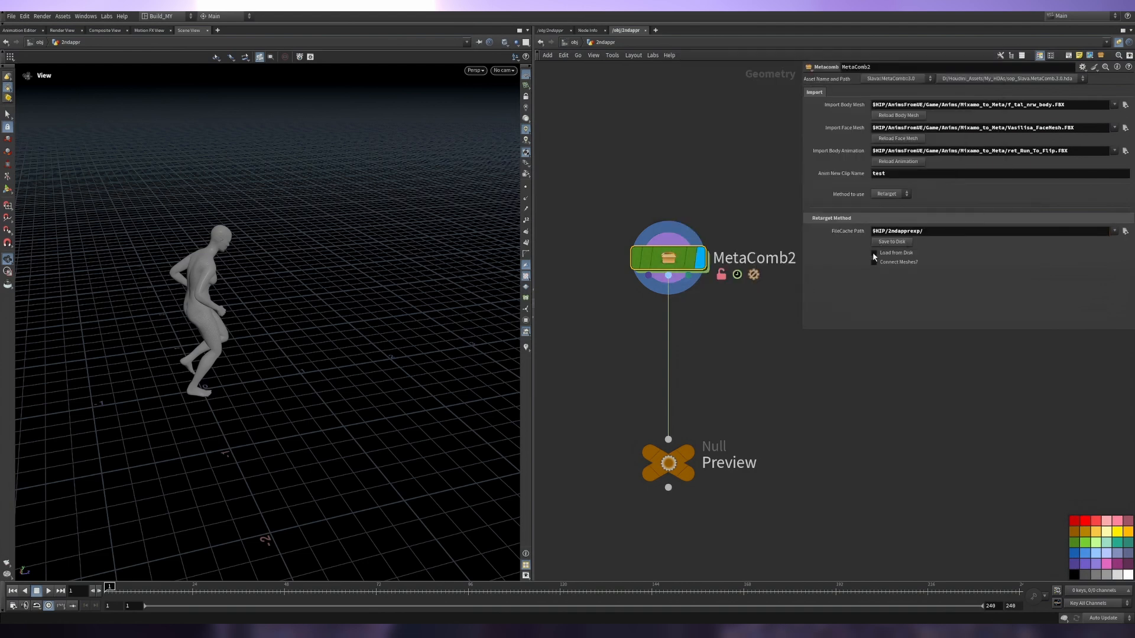
pyautogui.click(874, 253)
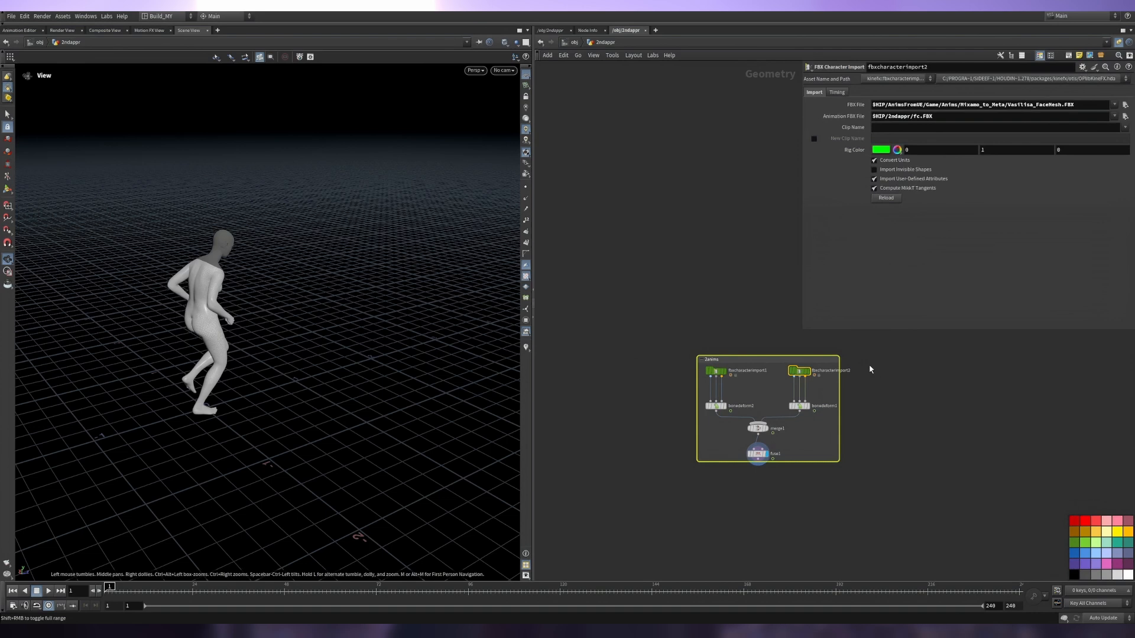
pyautogui.moveTo(816, 416)
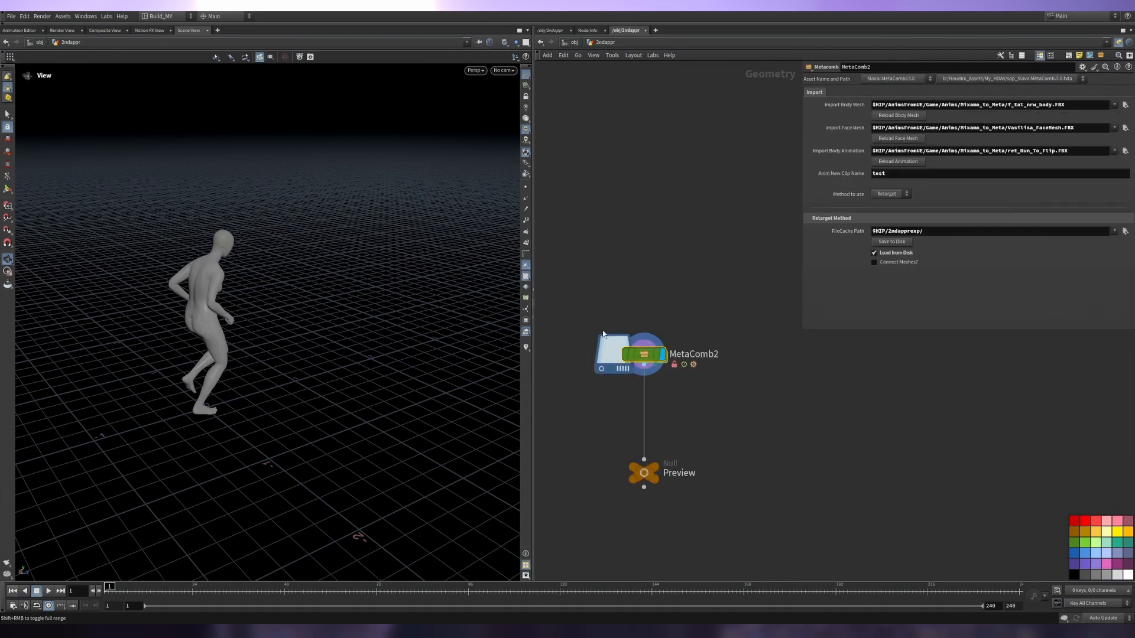
# Compare MetaComb2's Weights and Retarget methods while inspecting the neck seam.
pyautogui.tripleClick(970, 150)
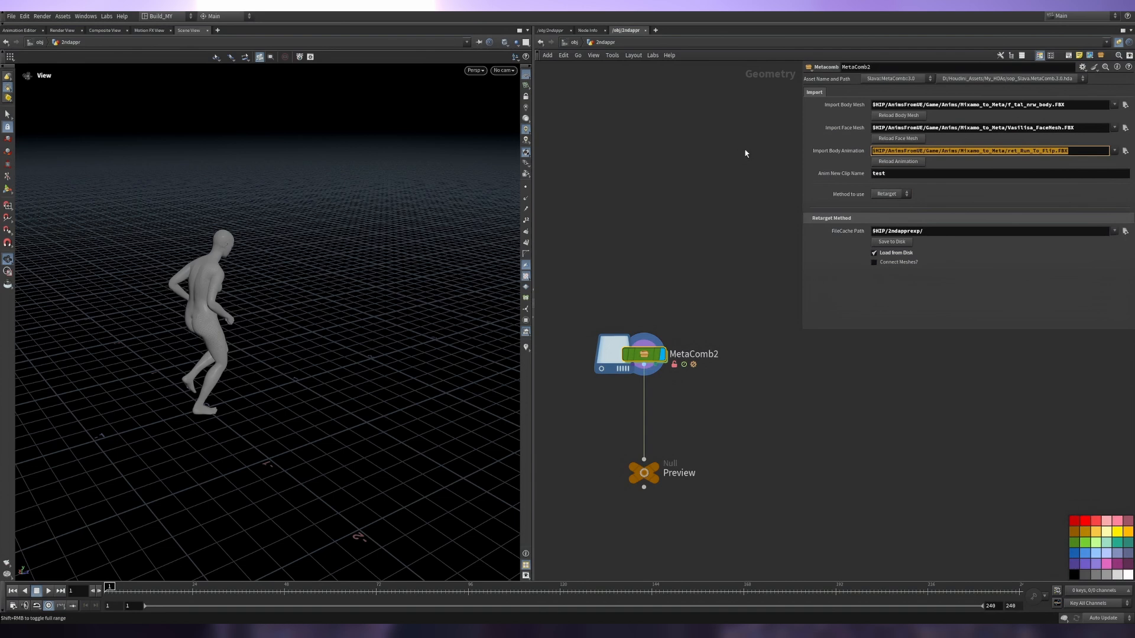
pyautogui.moveTo(211, 245)
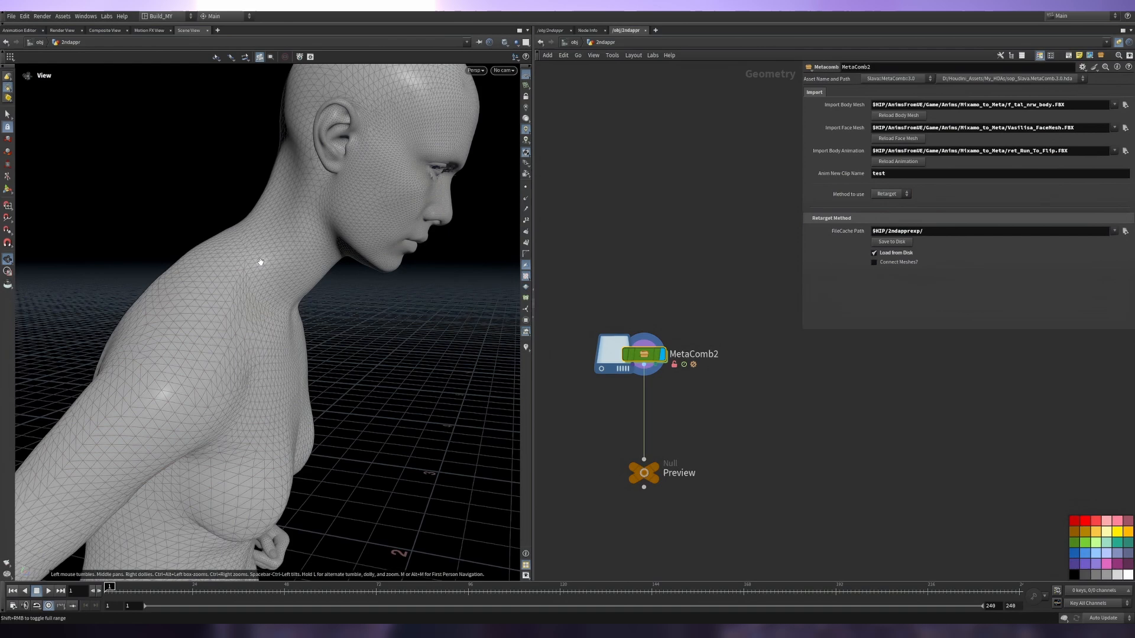
pyautogui.moveTo(260, 262); pyautogui.dragTo(292, 266)
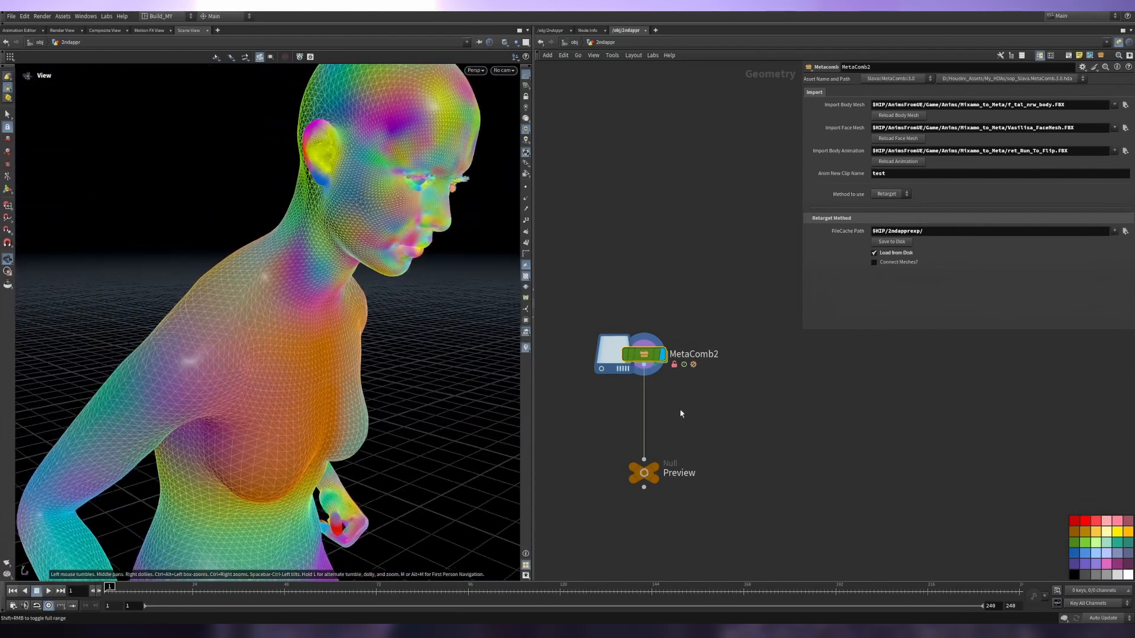
pyautogui.click(892, 193)
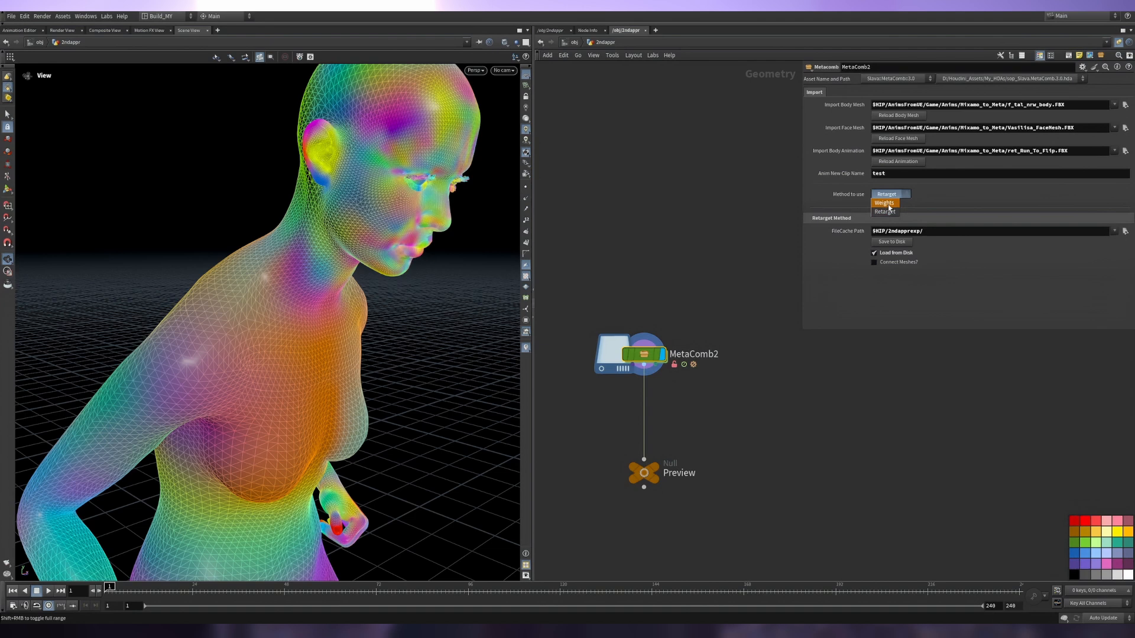
pyautogui.click(884, 202)
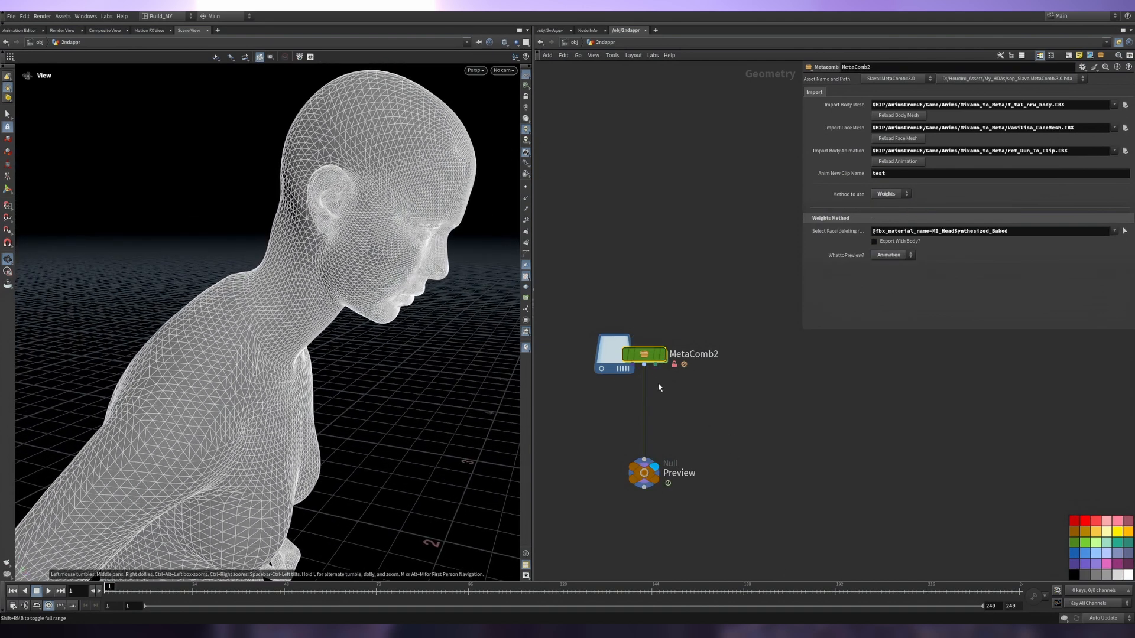
pyautogui.click(891, 194)
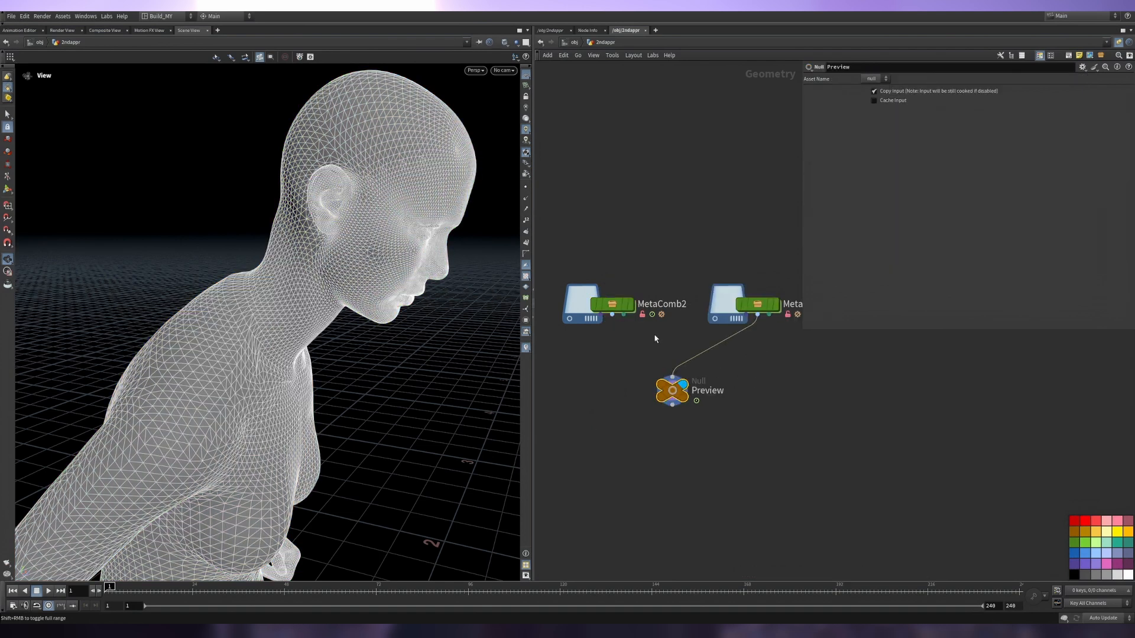
# Wire MetaComb2 into the Preview null and keep the Retarget method with Load from Disk.
pyautogui.click(610, 304)
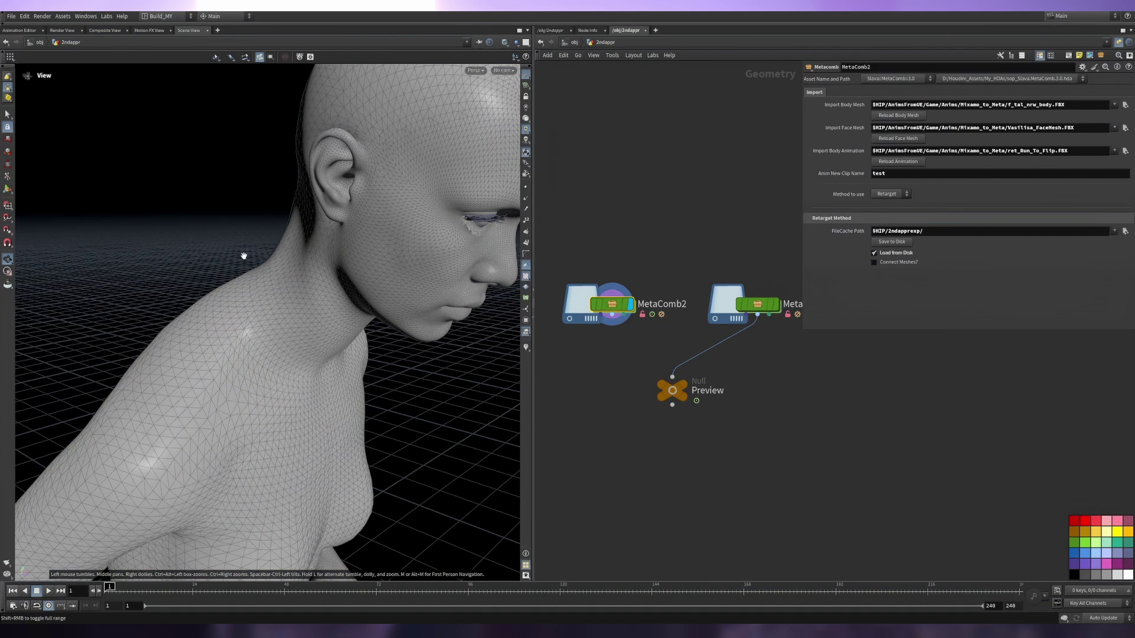
pyautogui.click(672, 390)
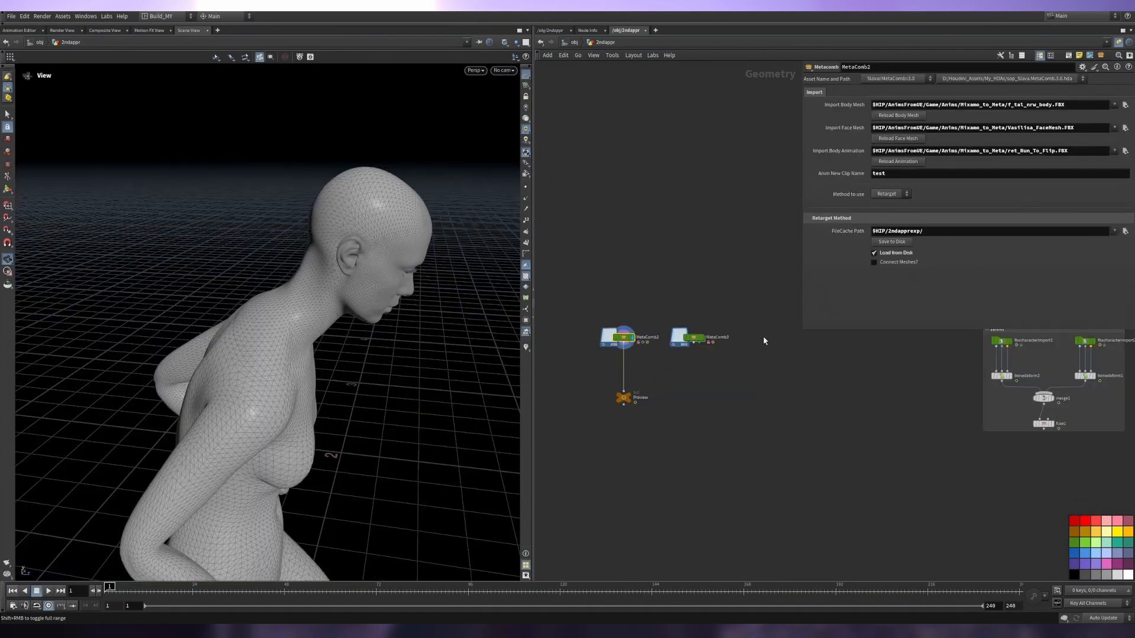
pyautogui.click(890, 193)
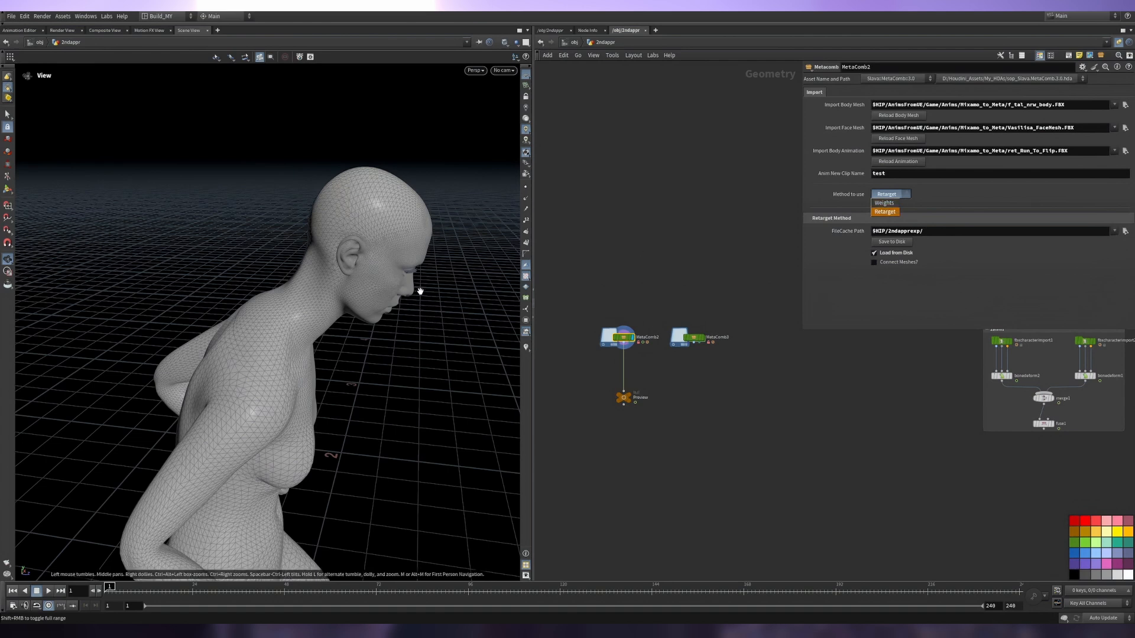
pyautogui.click(884, 210)
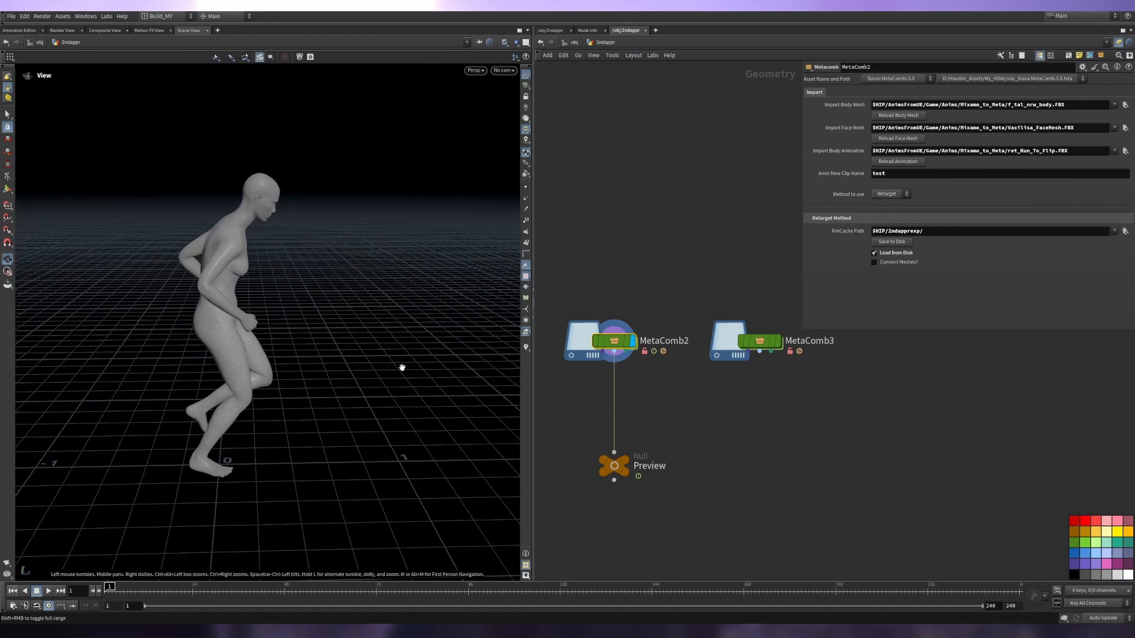
pyautogui.click(890, 194)
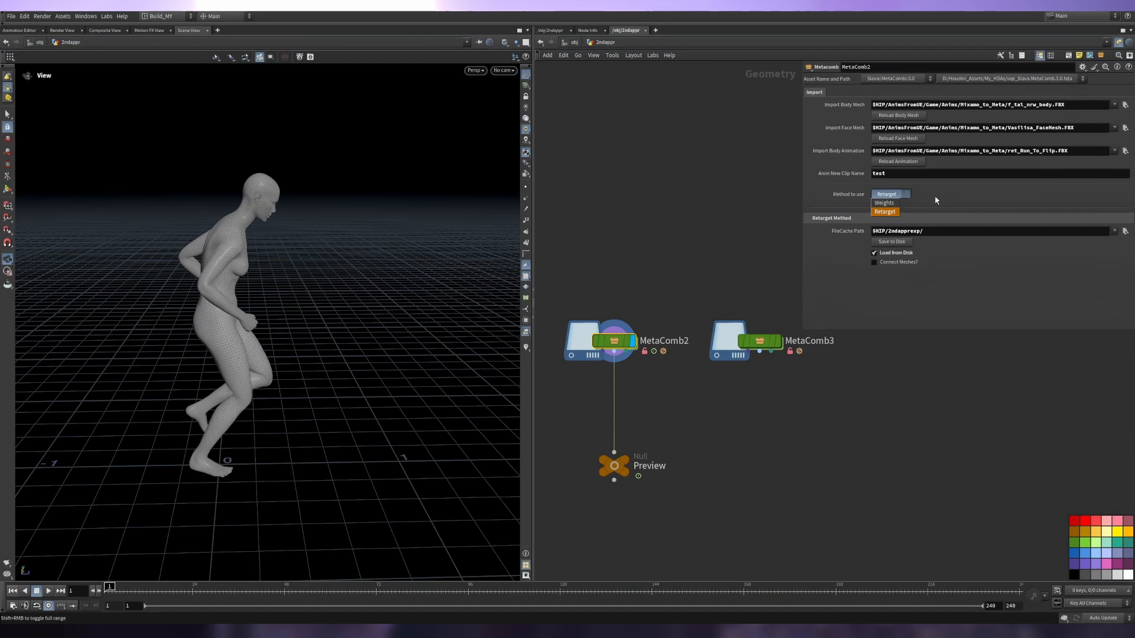
pyautogui.click(886, 211)
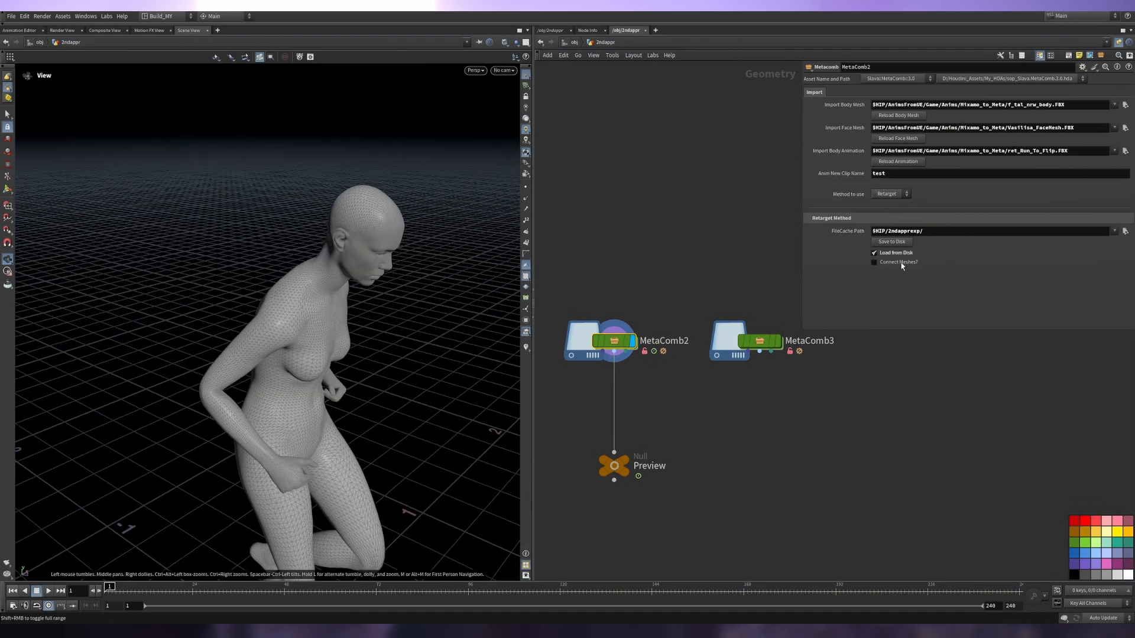
pyautogui.moveTo(873, 263)
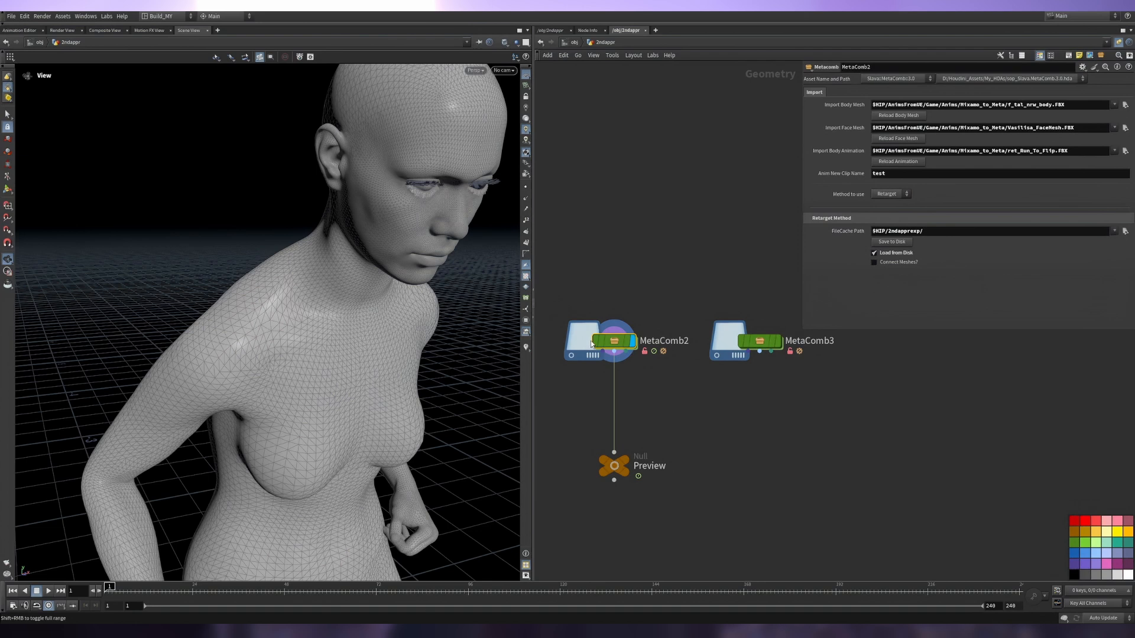
pyautogui.doubleClick(597, 341)
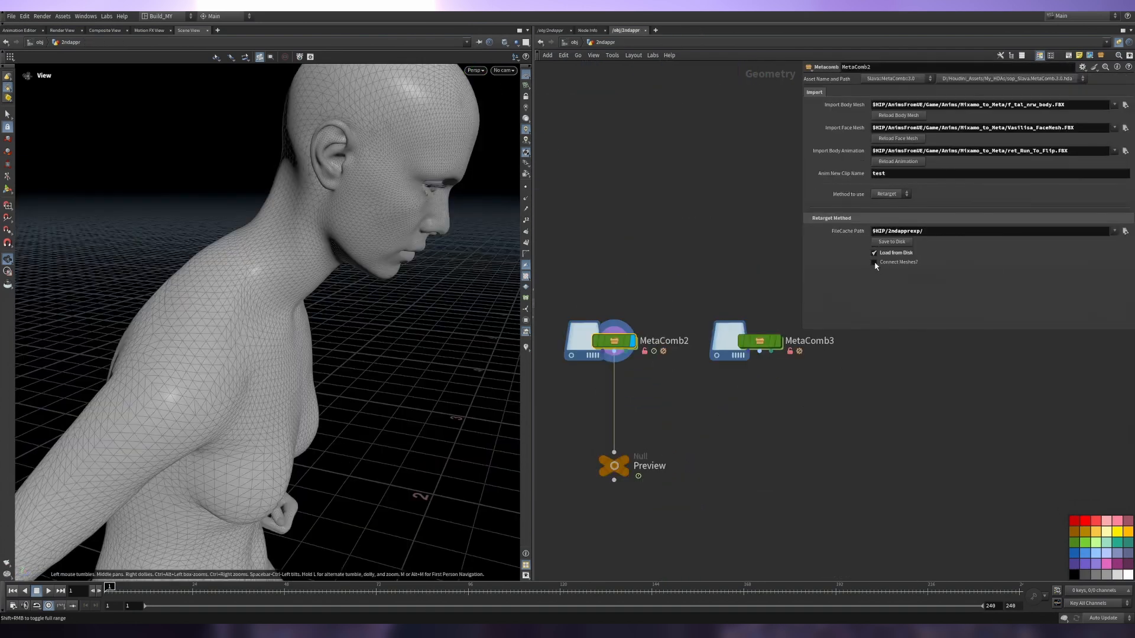
pyautogui.click(874, 261)
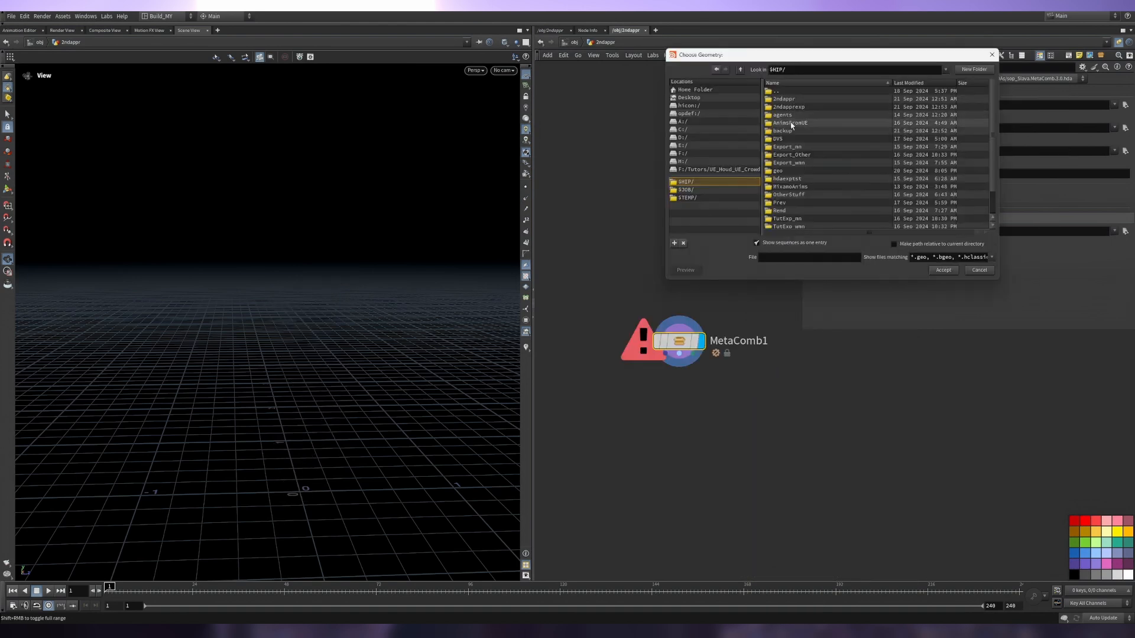
# Browse AnimesFromUE > Game and choose ret_Running.FBX as MetaComb1's body animation.
pyautogui.doubleClick(788, 121)
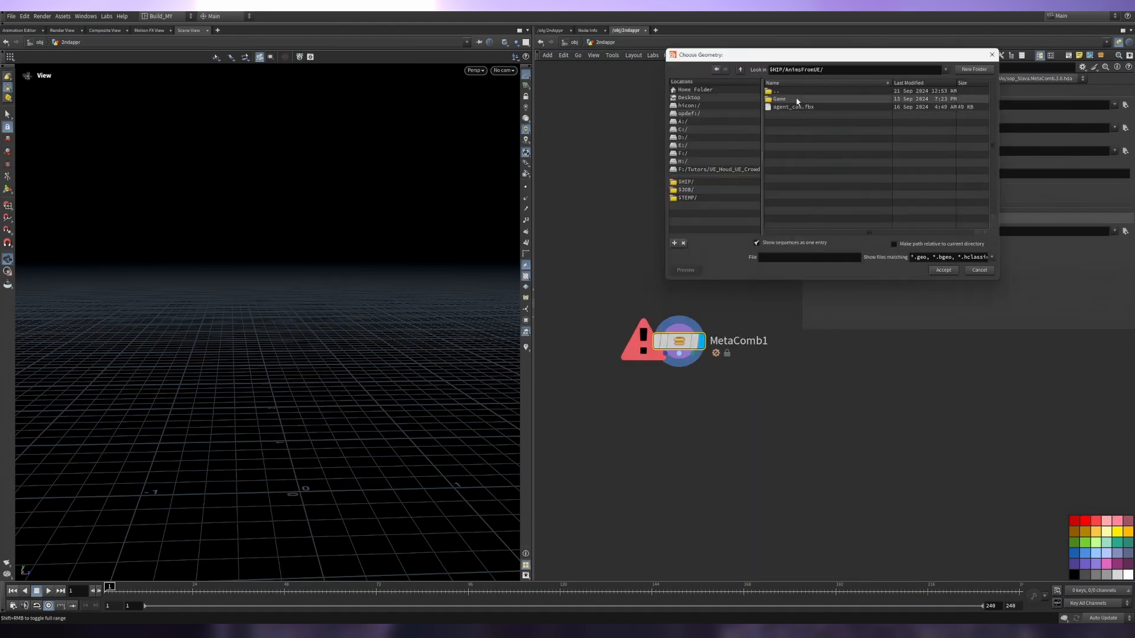
pyautogui.doubleClick(780, 98)
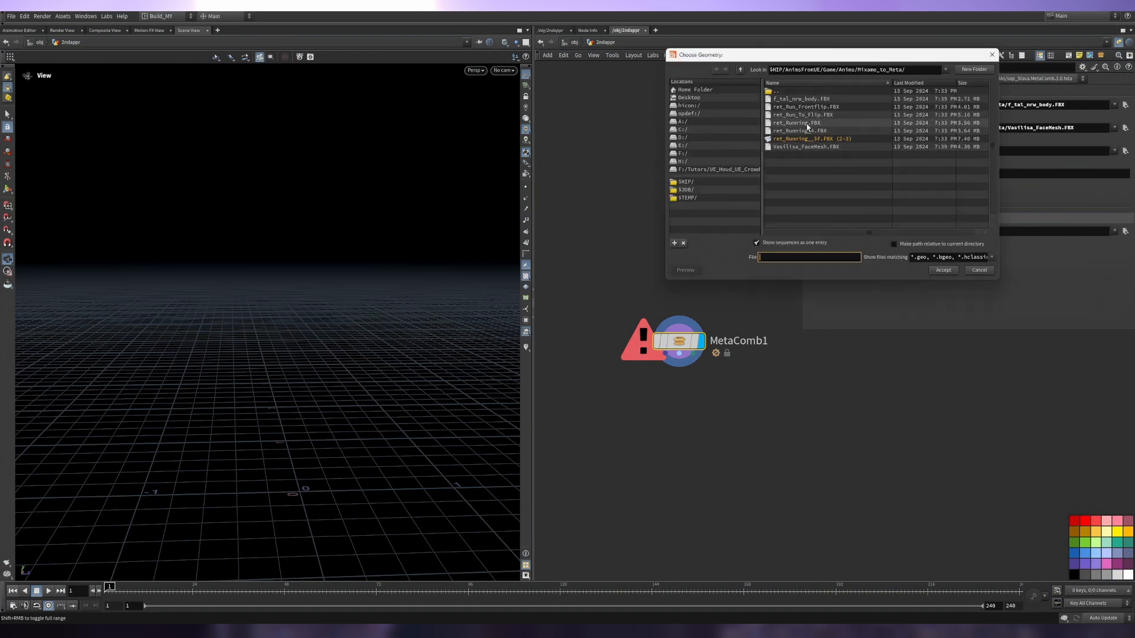
pyautogui.click(942, 269)
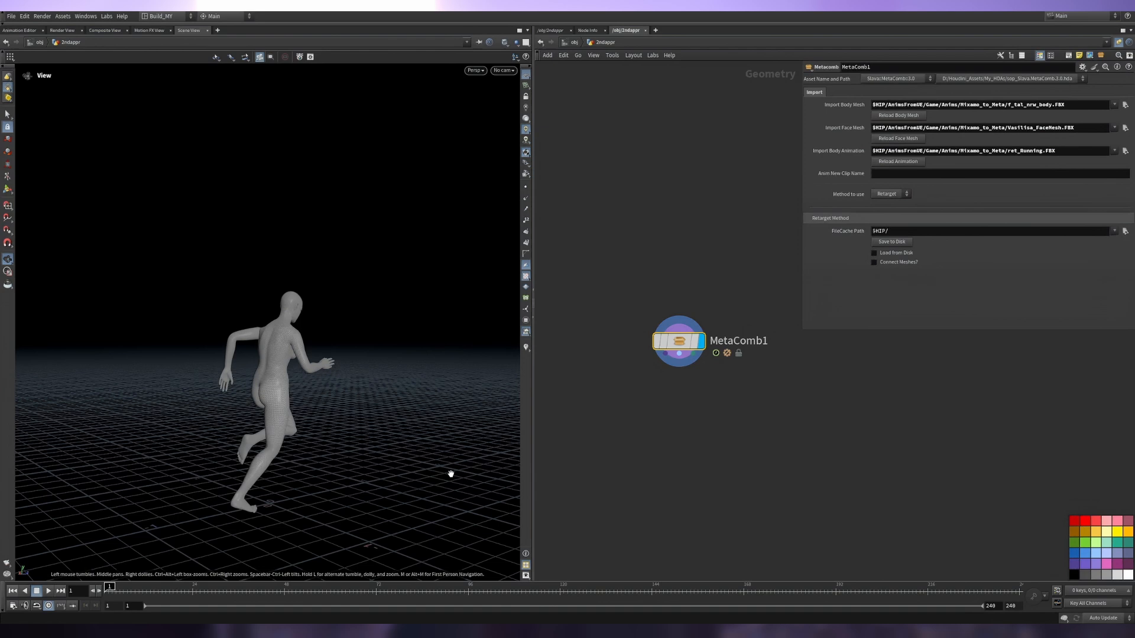
# Name the clip Testtut, enable Load from Disk and play the running animation.
pyautogui.write('Testtut')
pyautogui.write('New/')
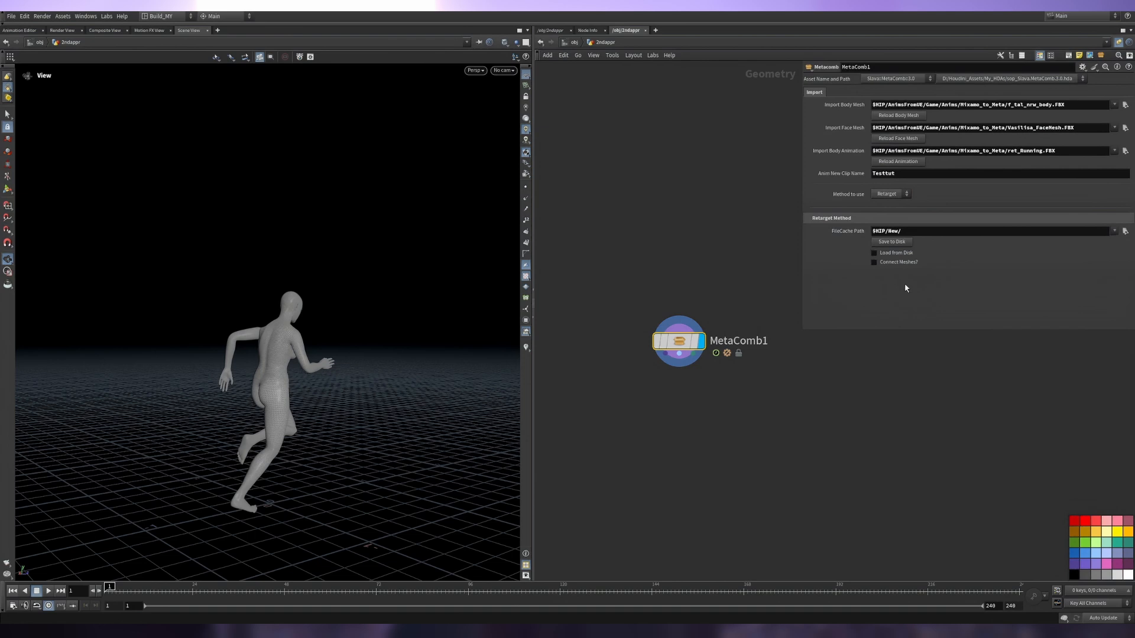
pyautogui.click(873, 252)
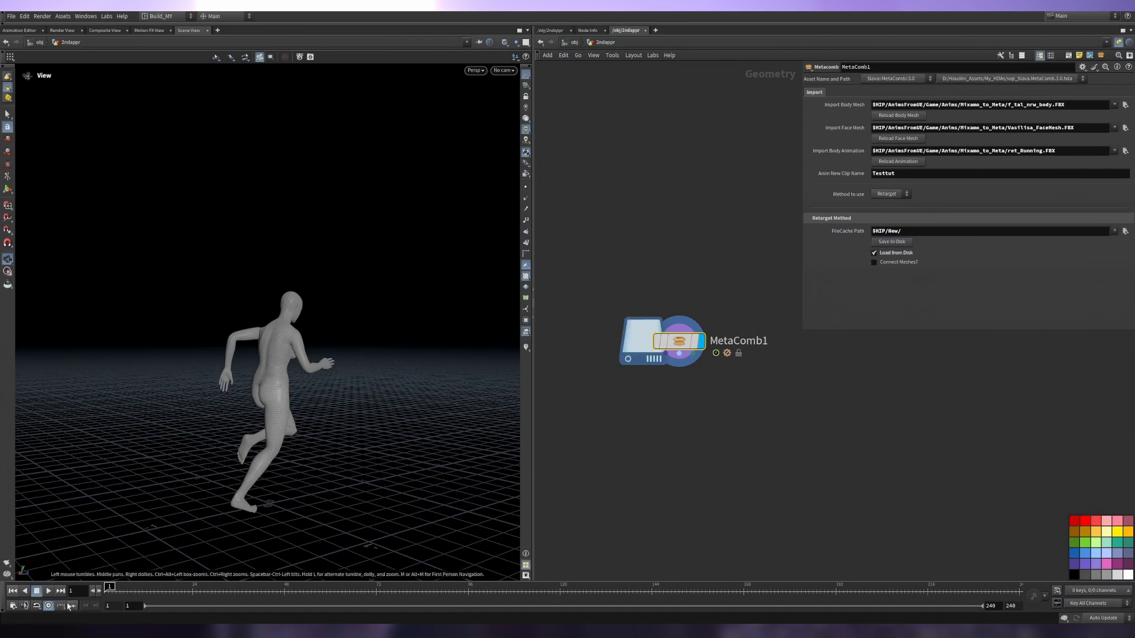
pyautogui.click(47, 591)
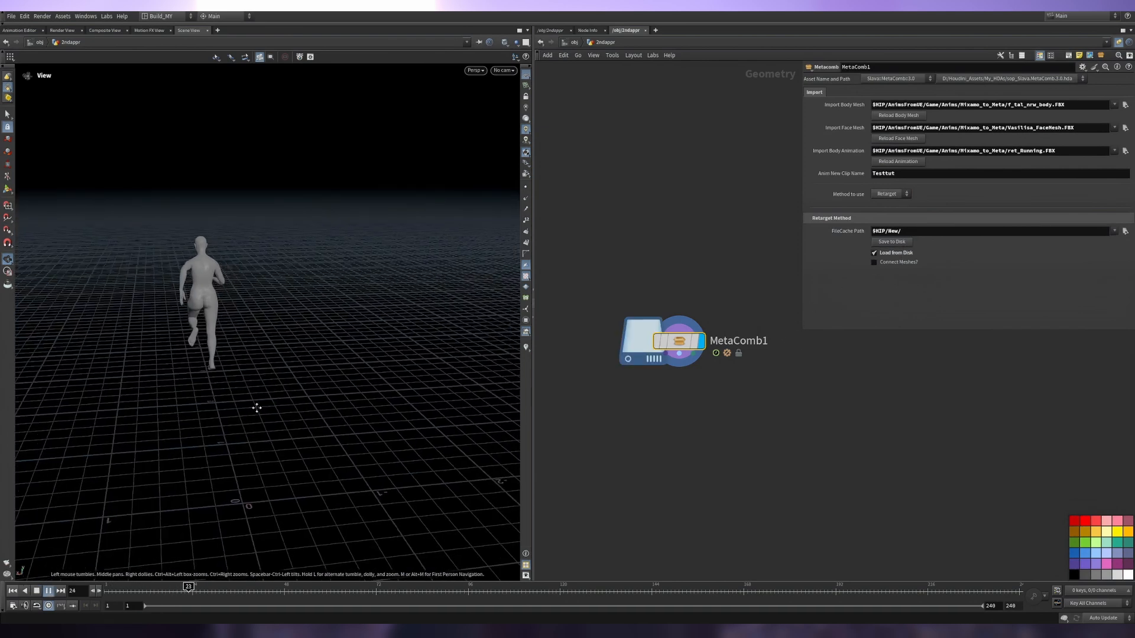
pyautogui.click(892, 193)
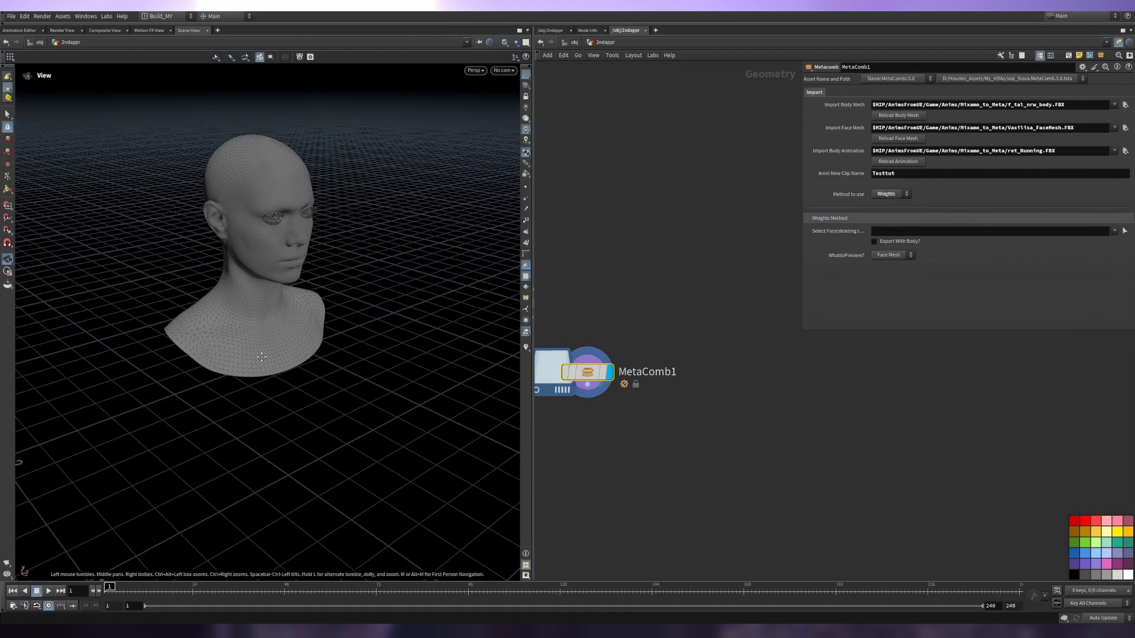
# Set MetaComb3 to the Weights method and browse for the m_tal_nrw_body.FBX mesh.
pyautogui.click(890, 193)
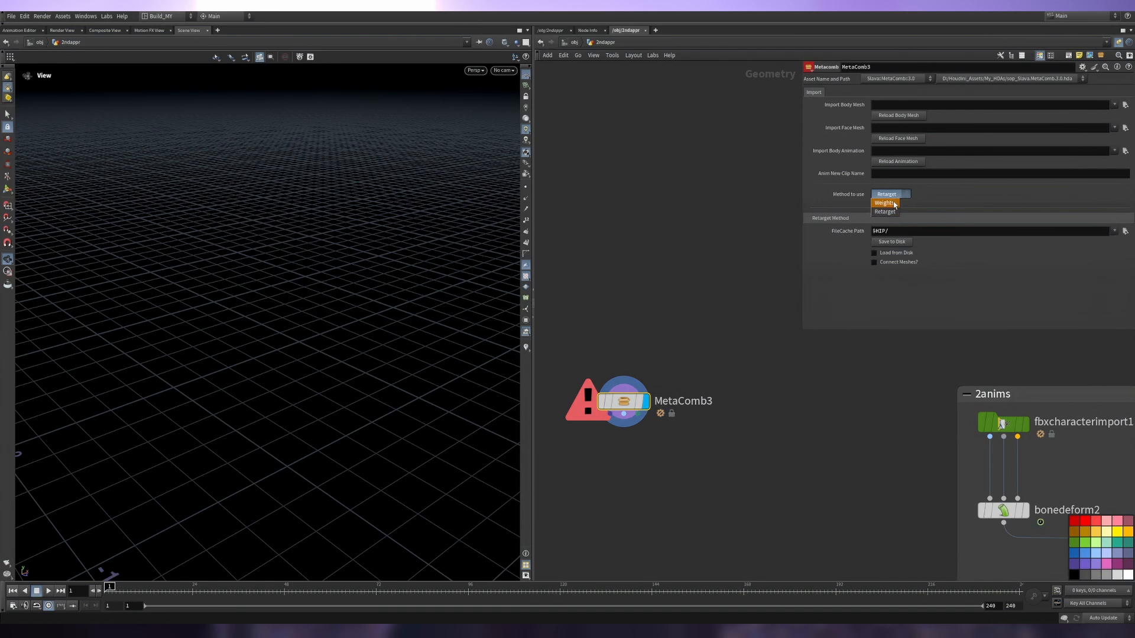
pyautogui.click(883, 203)
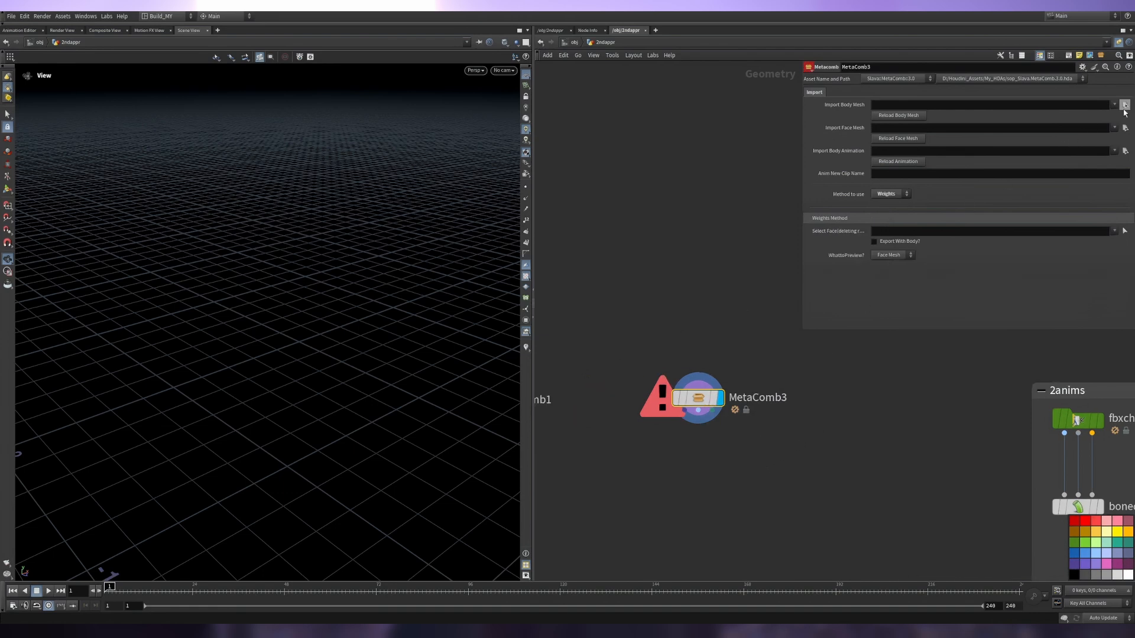
pyautogui.click(1123, 104)
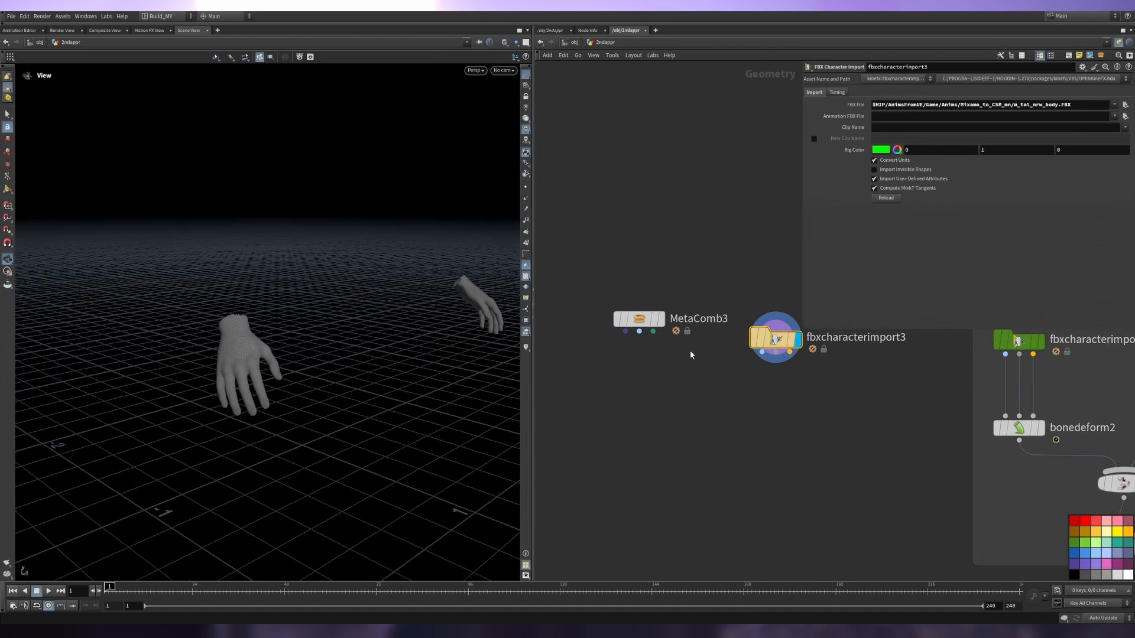
# Browse for the m_tal_nrw_buttonDown.FBX torso as MetaComb3's body mesh.
pyautogui.click(637, 318)
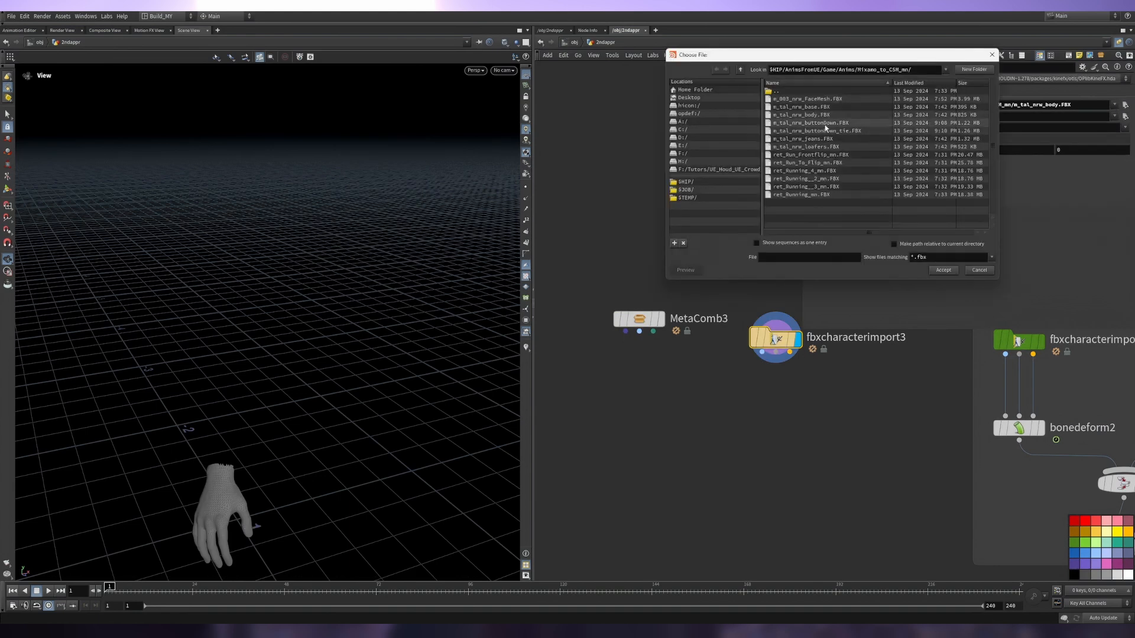
pyautogui.moveTo(834, 127)
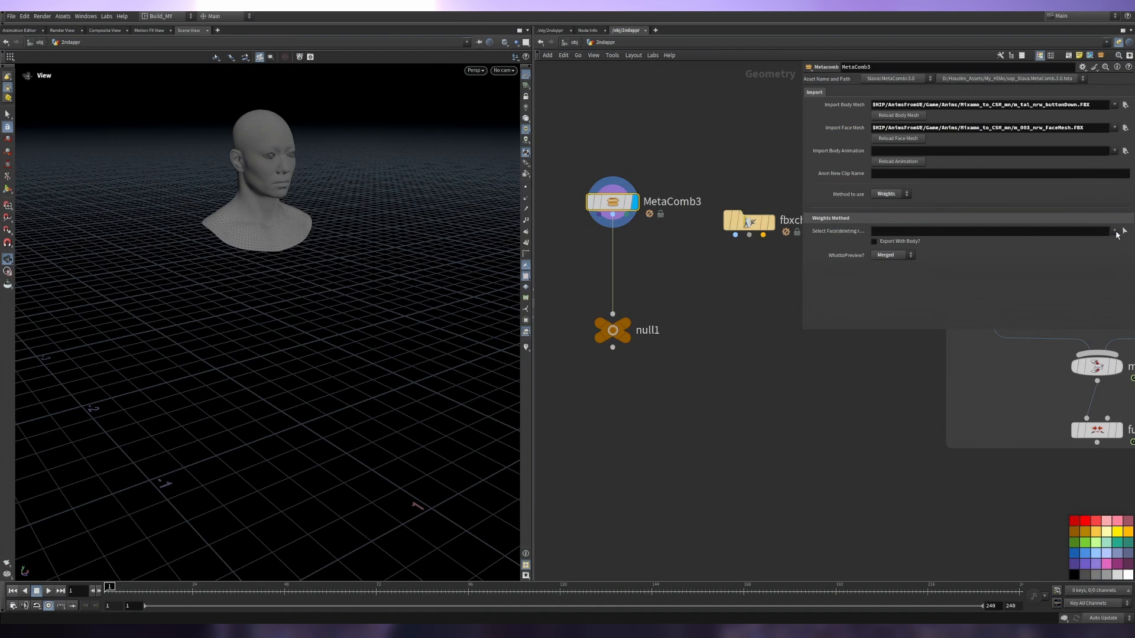
# Choose the M_HeadSynthesized face group and ret_Run_To_Flip_mn.FBX as body animation.
pyautogui.click(1115, 231)
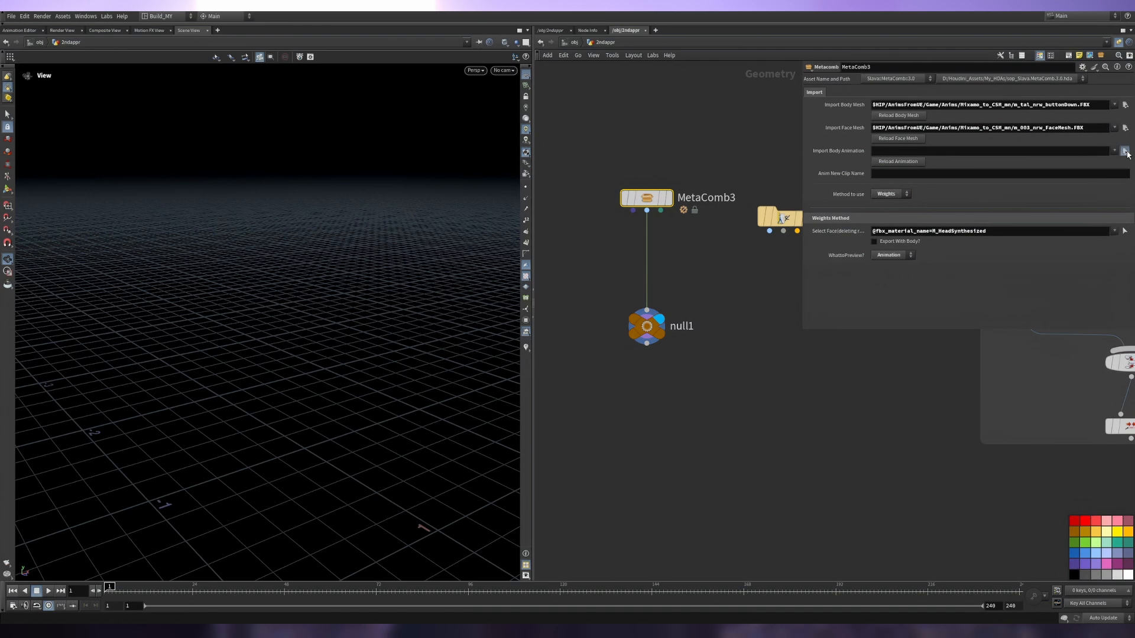
pyautogui.click(1124, 150)
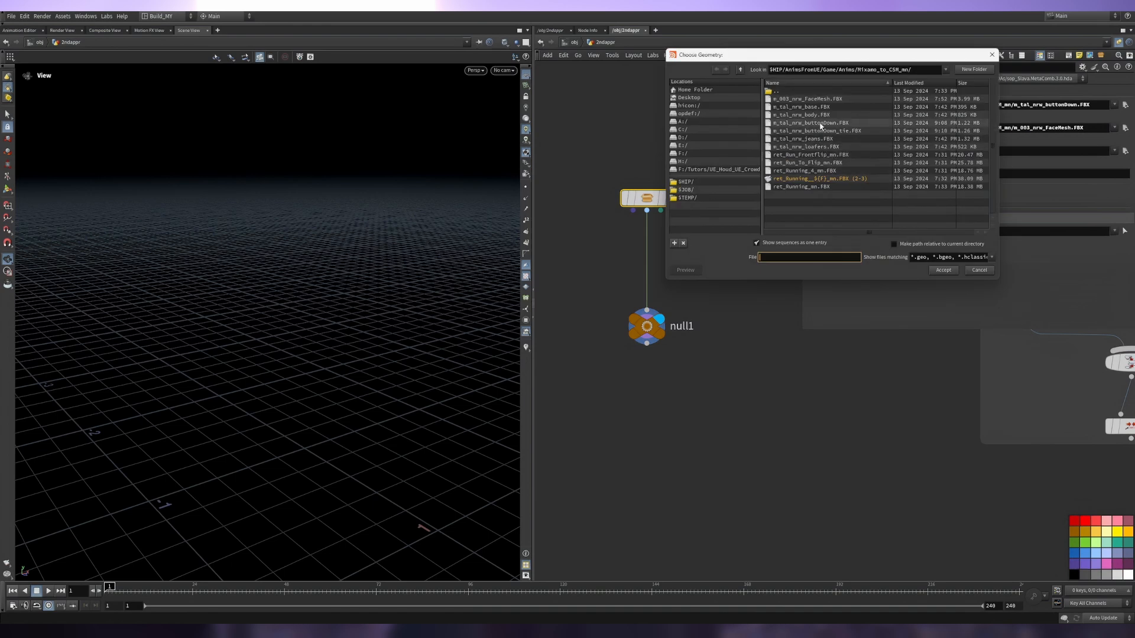
pyautogui.click(942, 270)
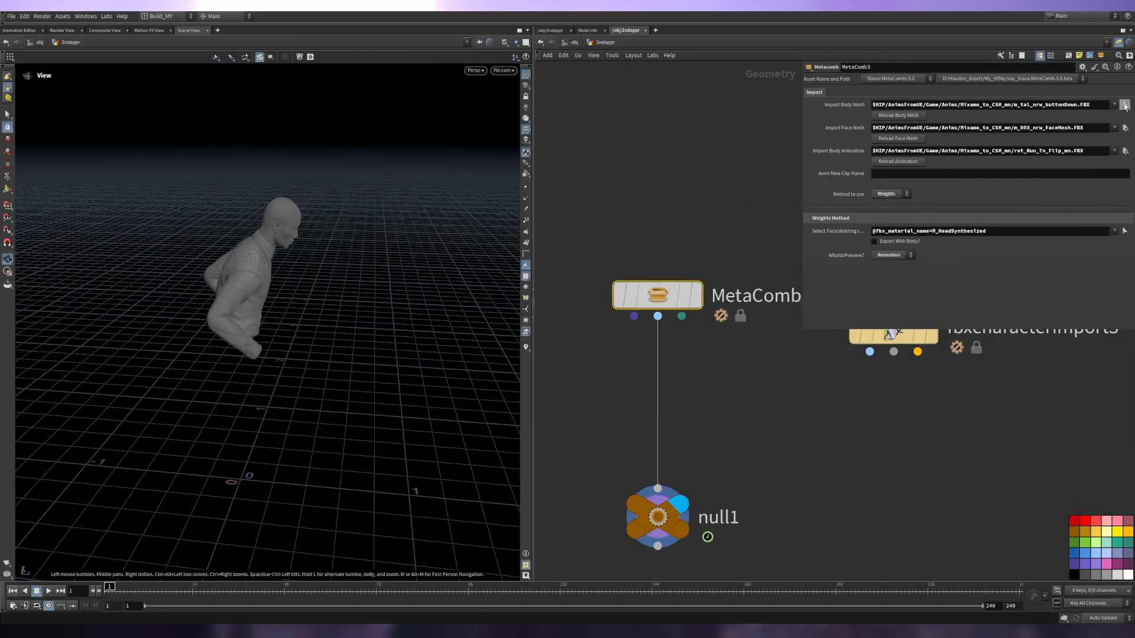
pyautogui.click(1124, 105)
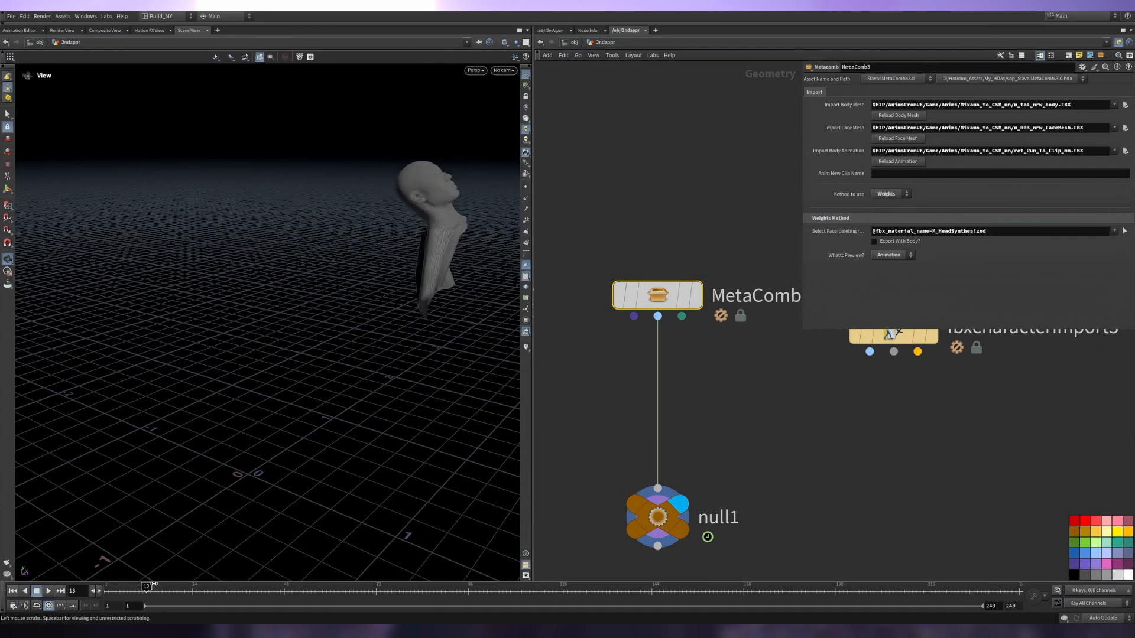
pyautogui.click(110, 586)
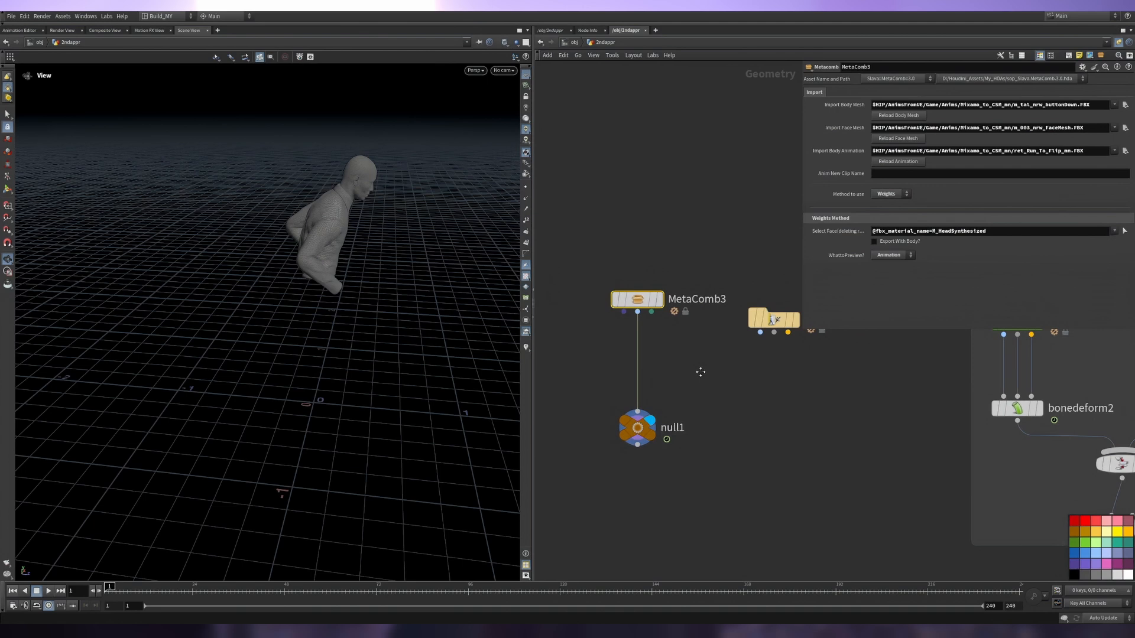
pyautogui.click(636, 427)
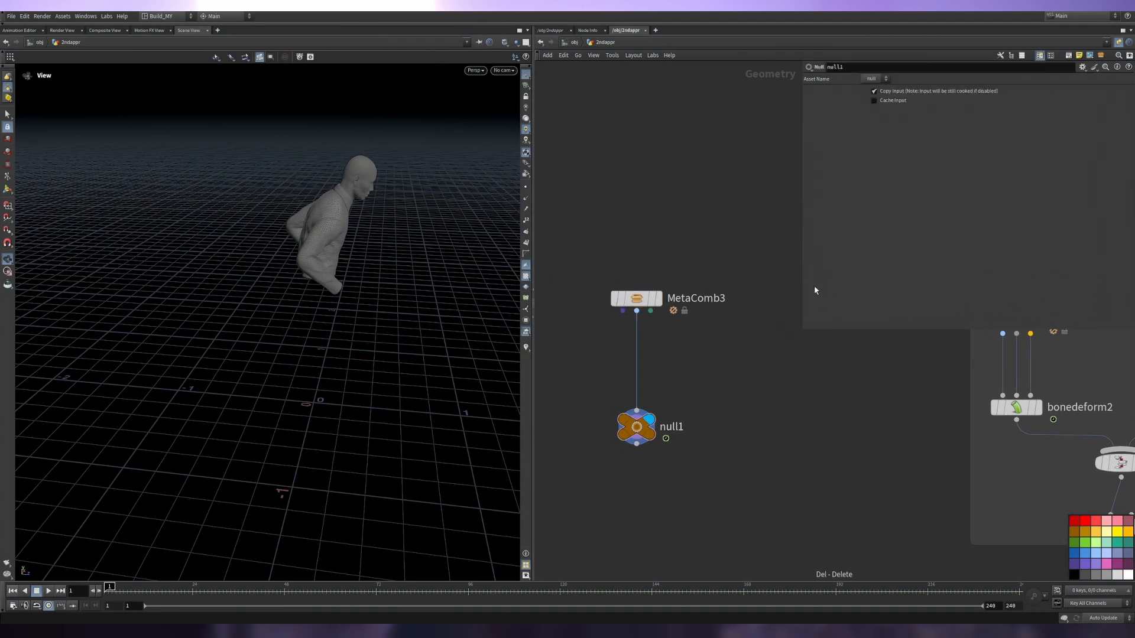